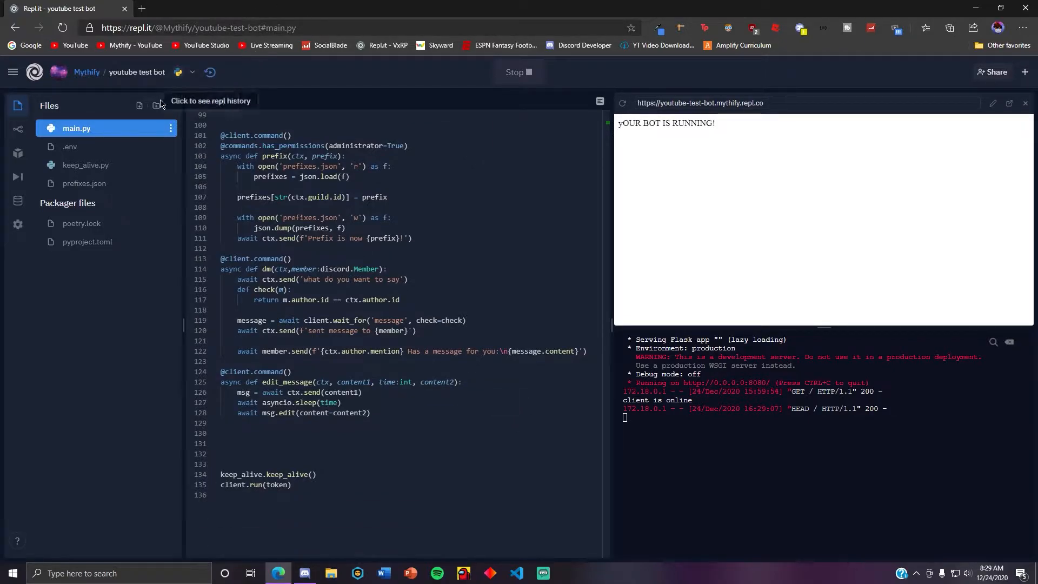
mouse_move(158, 105)
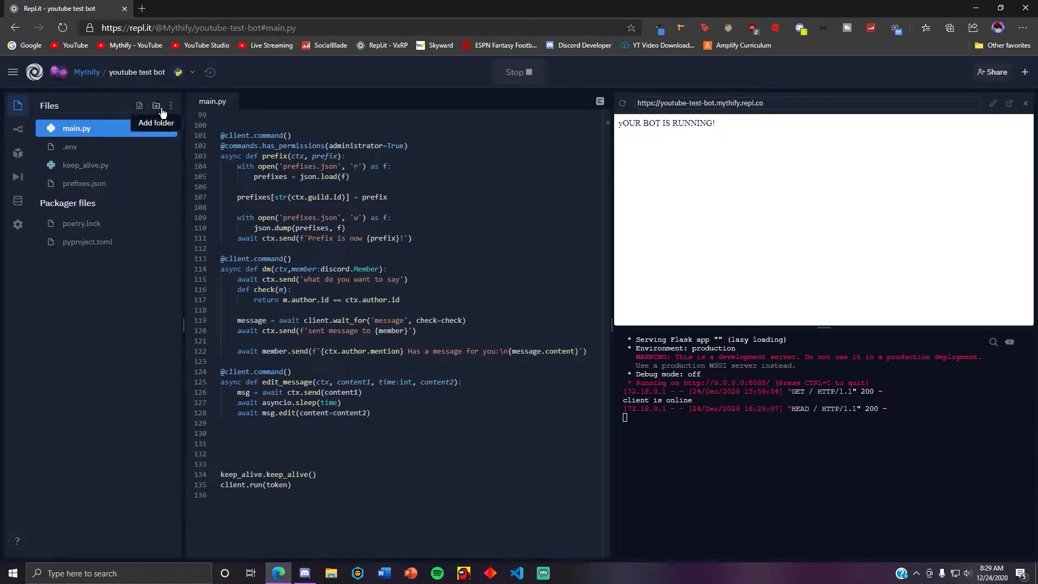
mouse_move(157, 118)
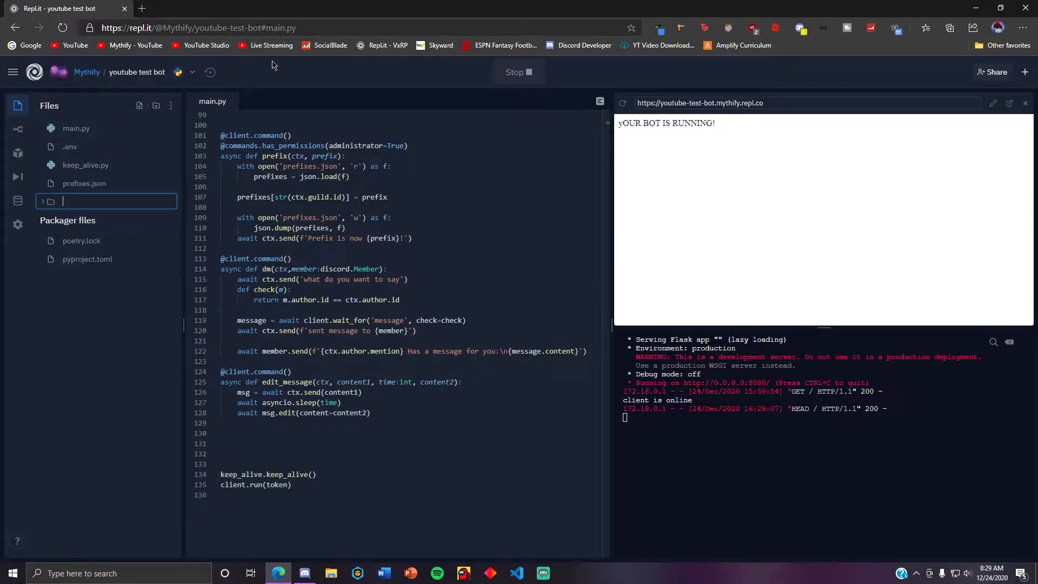
- Create a cogs folder and add a new test.py file inside it
type("cogs")
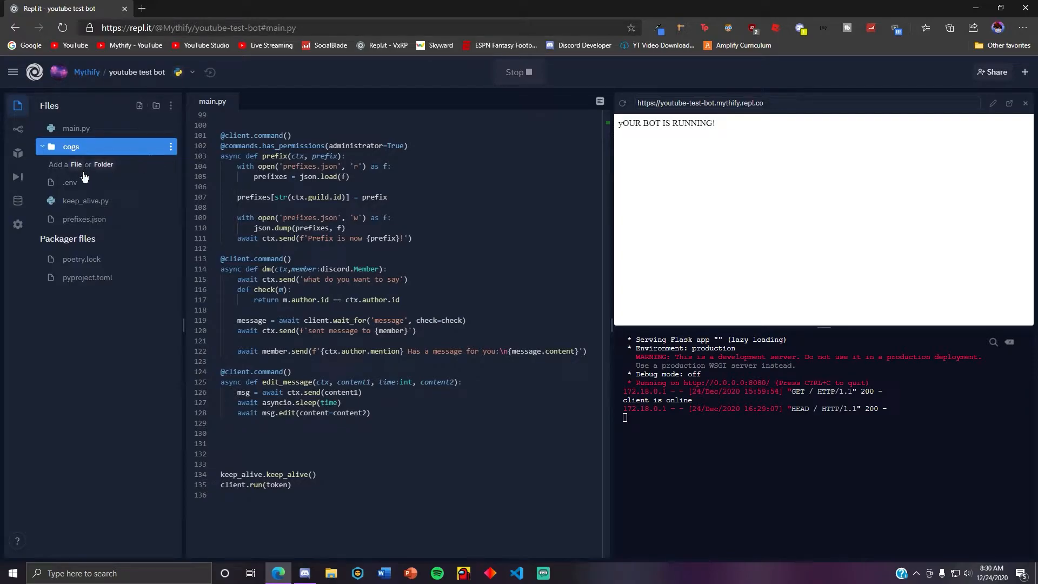
left_click(100, 165)
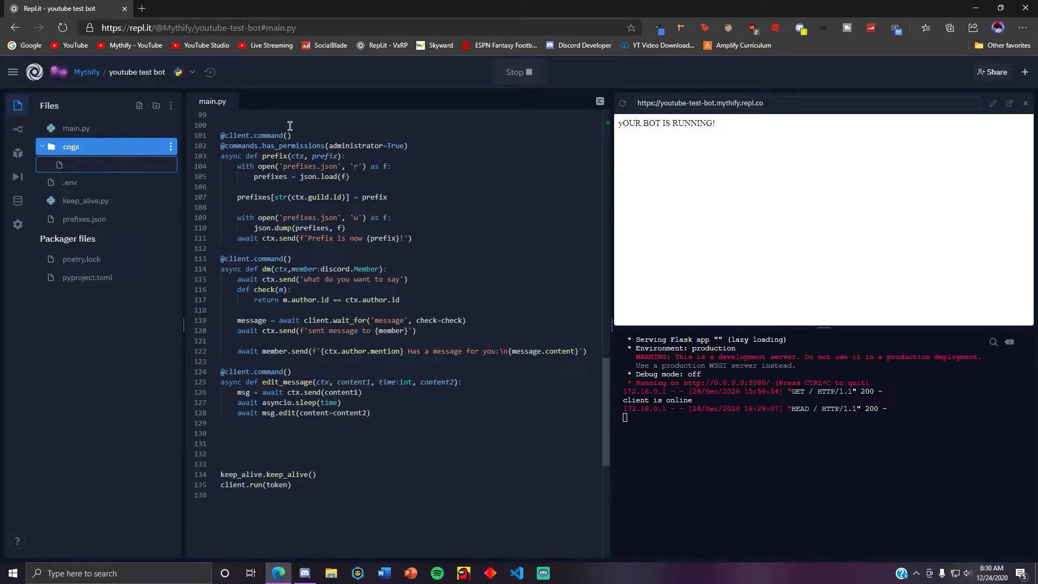
type("cog")
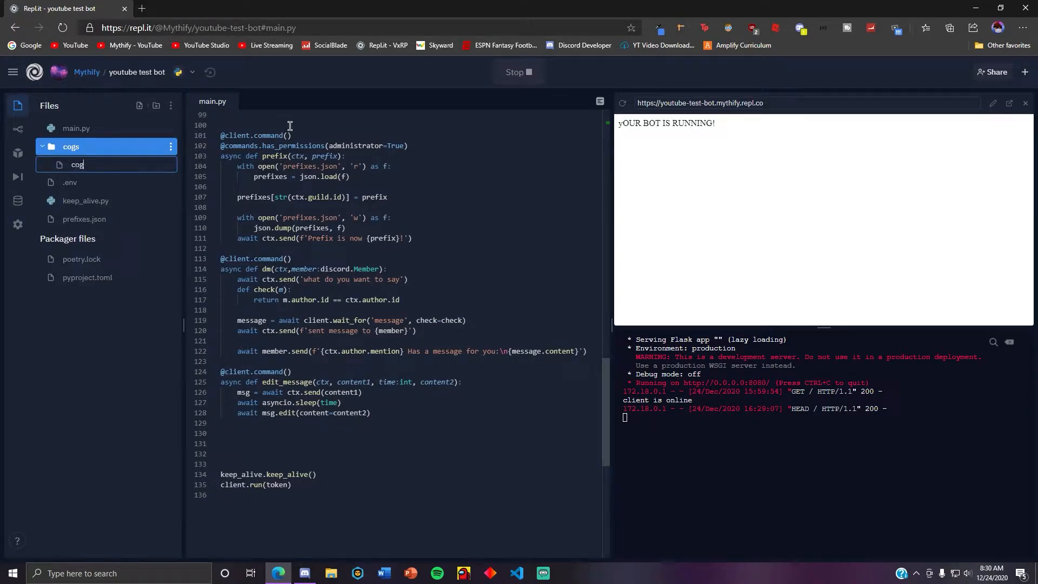
type("test.py")
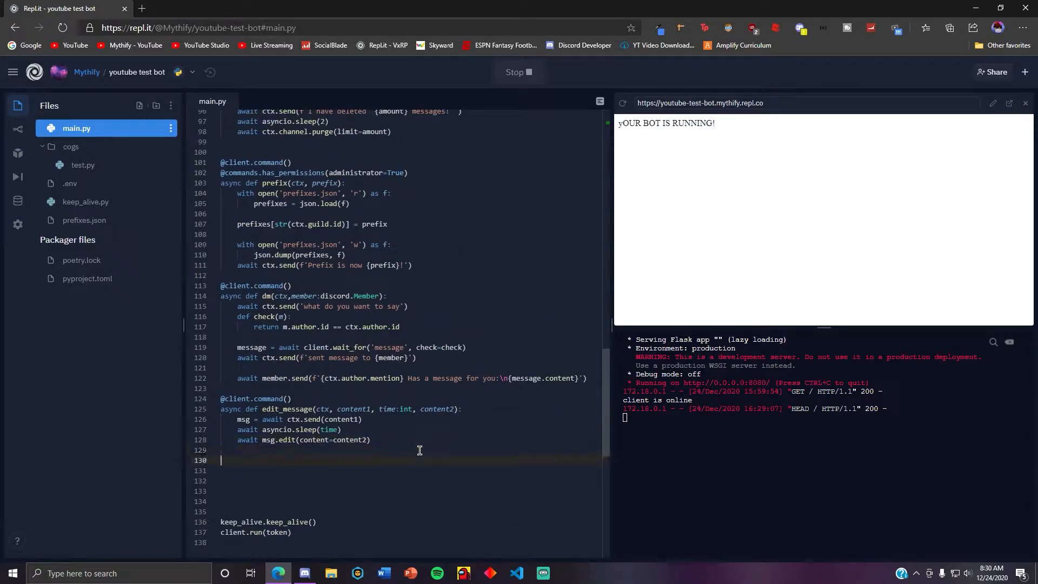
- Write a loop over os.listdir('./cogs') that filters filenames ending in .py
type("for filename in os.")
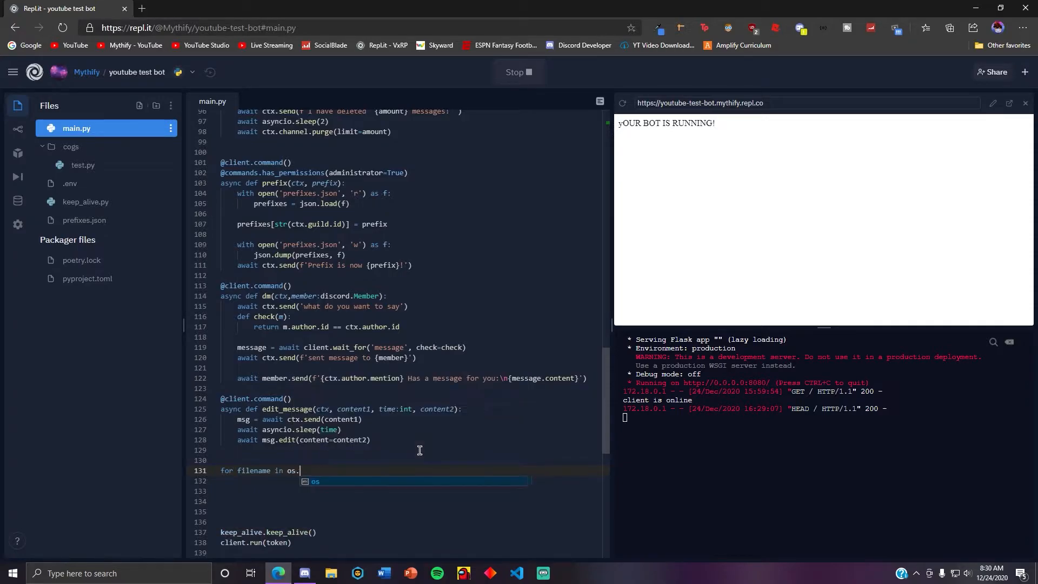
type("listd")
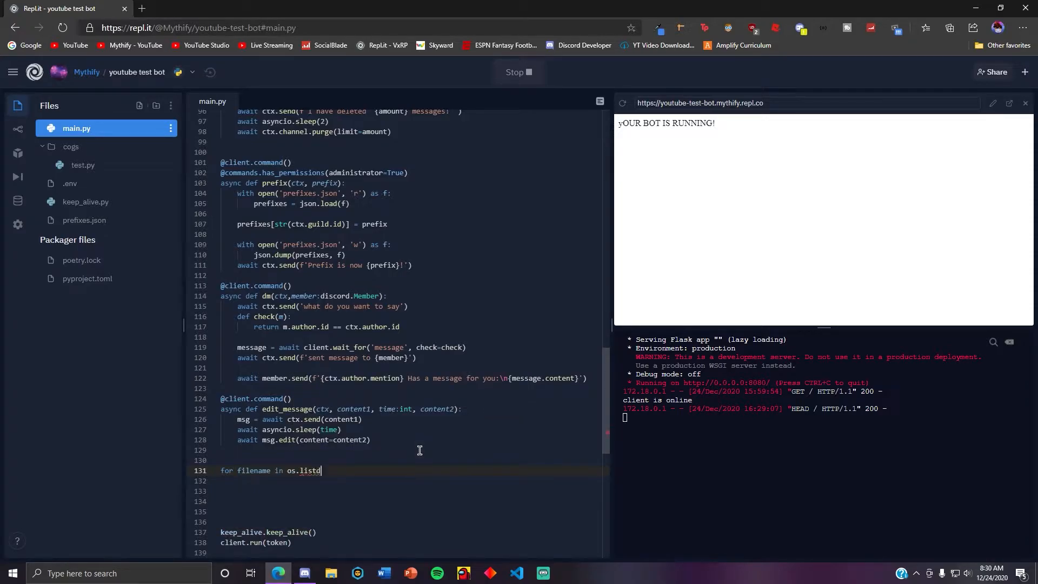
type("ir('')")
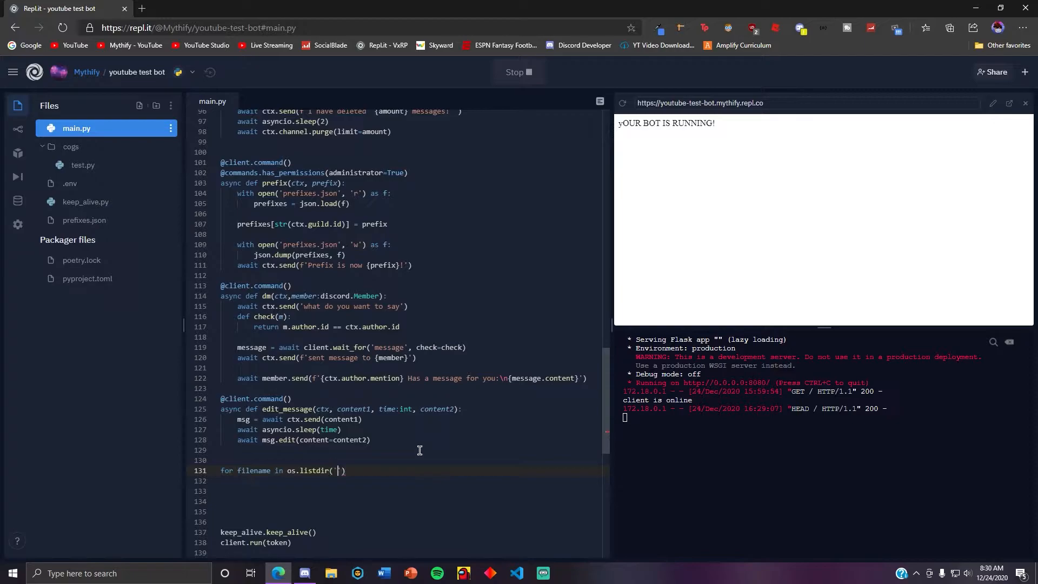
type("./cogs")
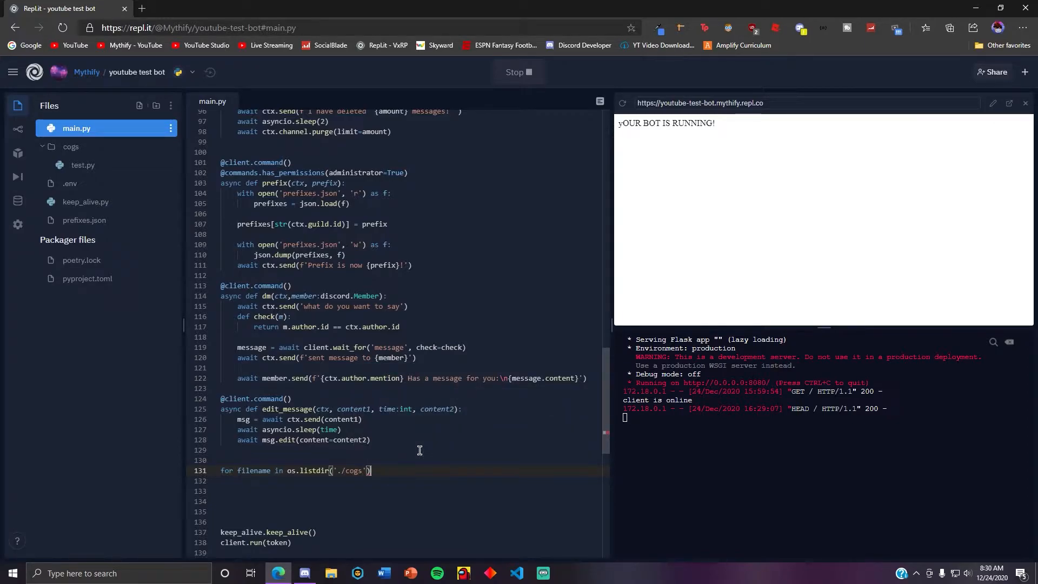
type("if fin")
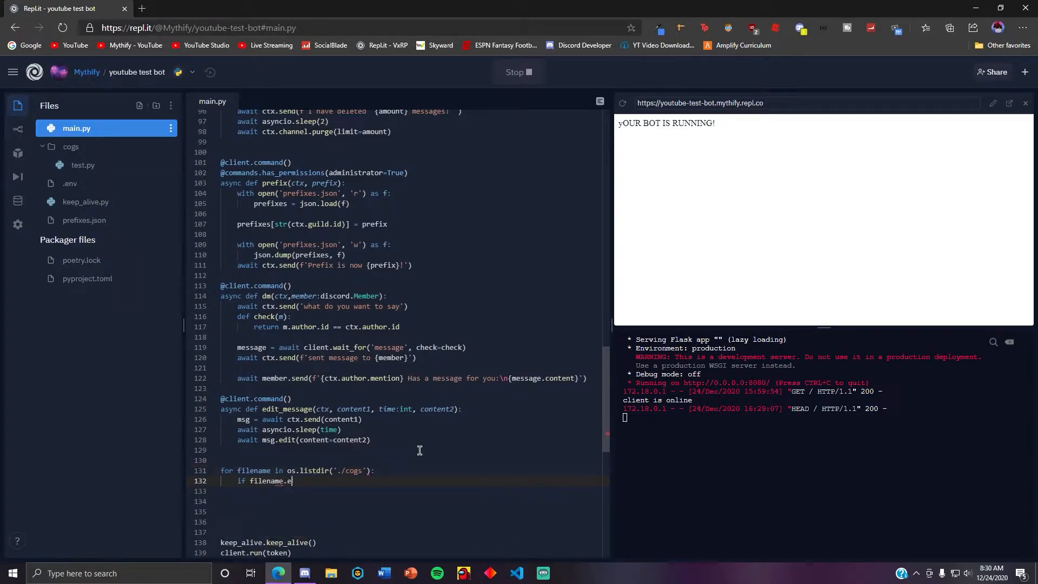
type("ndswith('.py')\"")
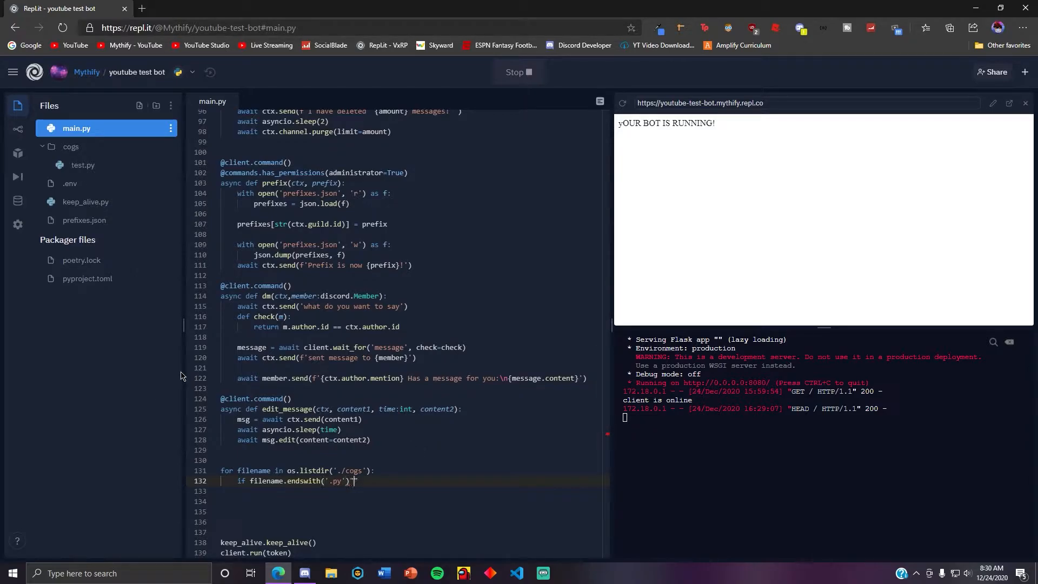
type(":")
key("Enter")
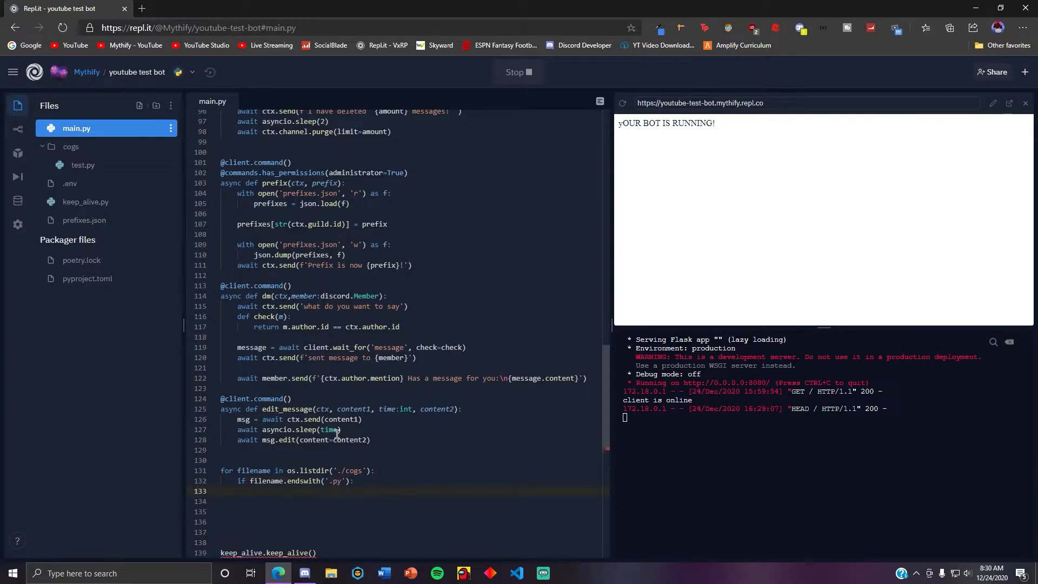
- Call client.load_extension(f'cogs.{filename[:-3]}') for each file and rerun the bot
type("clein")
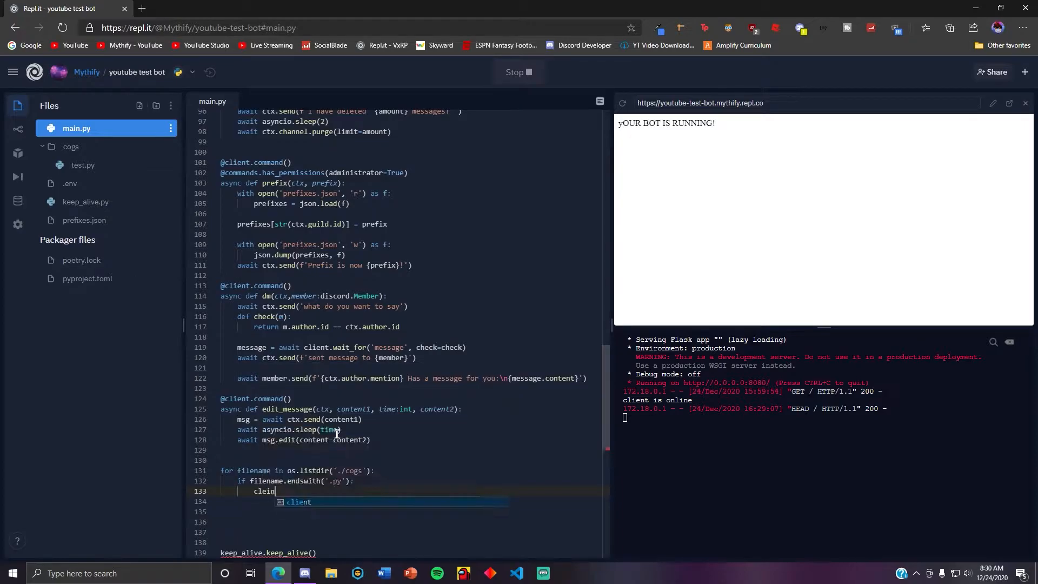
type("client.")
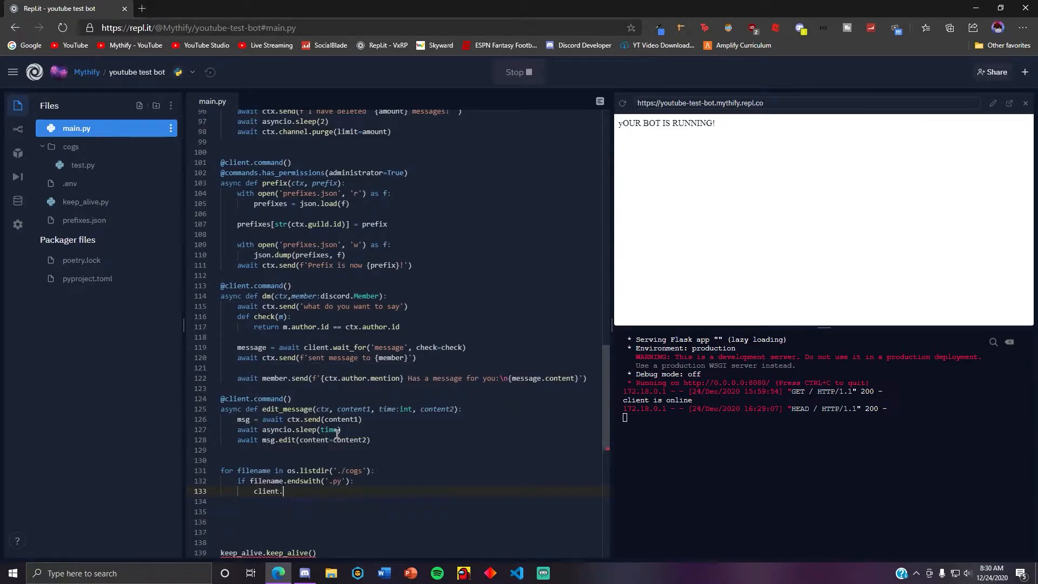
type("load_extension('")
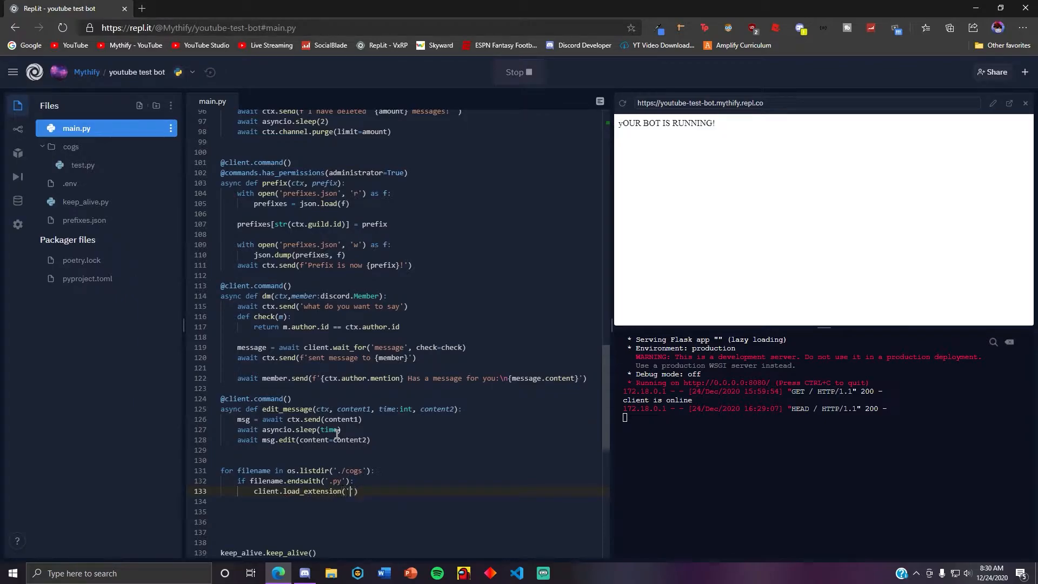
type("f")
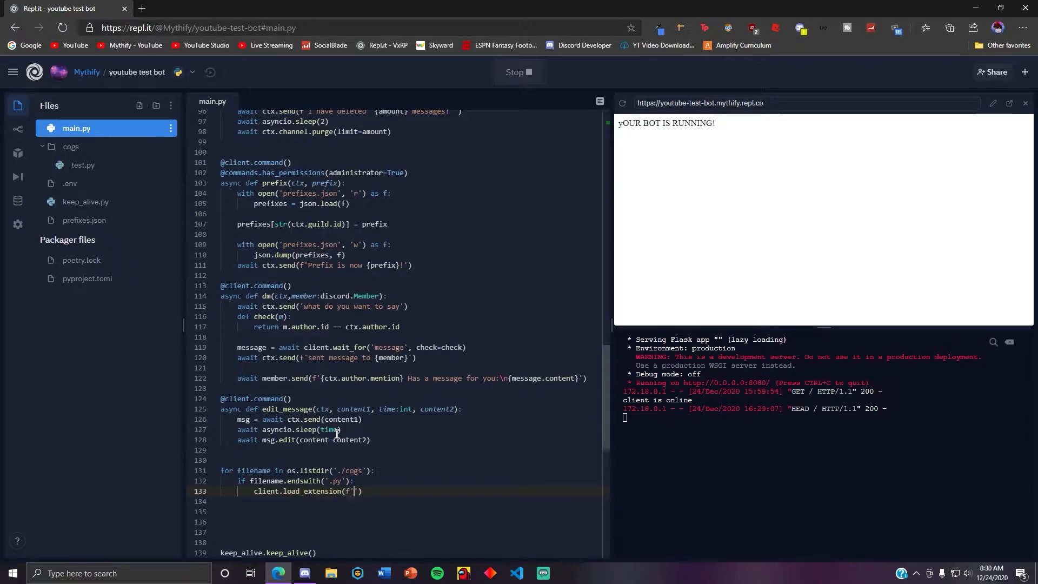
type("cogs.")
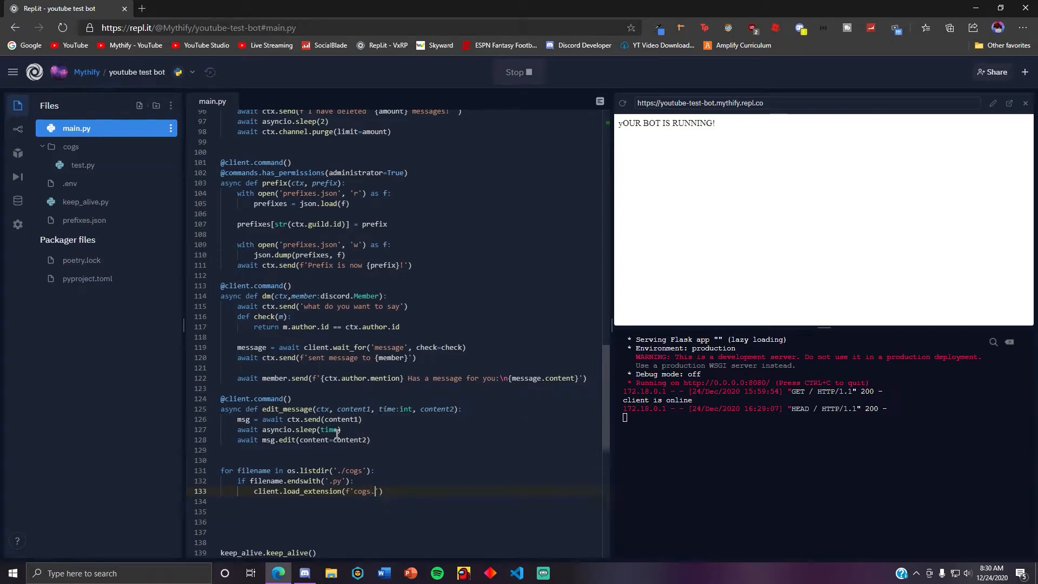
type("{filename}")
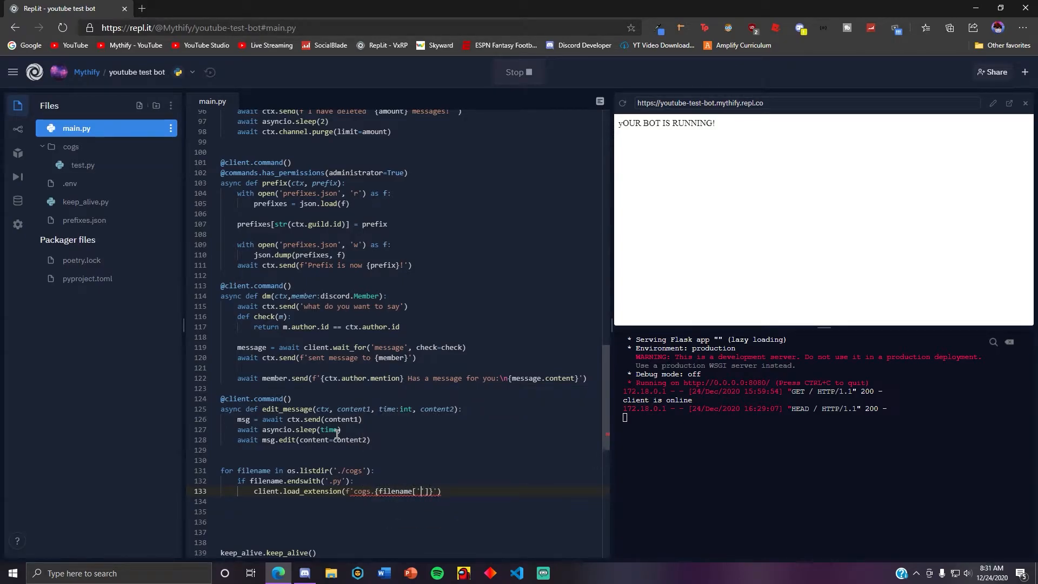
type("-3")
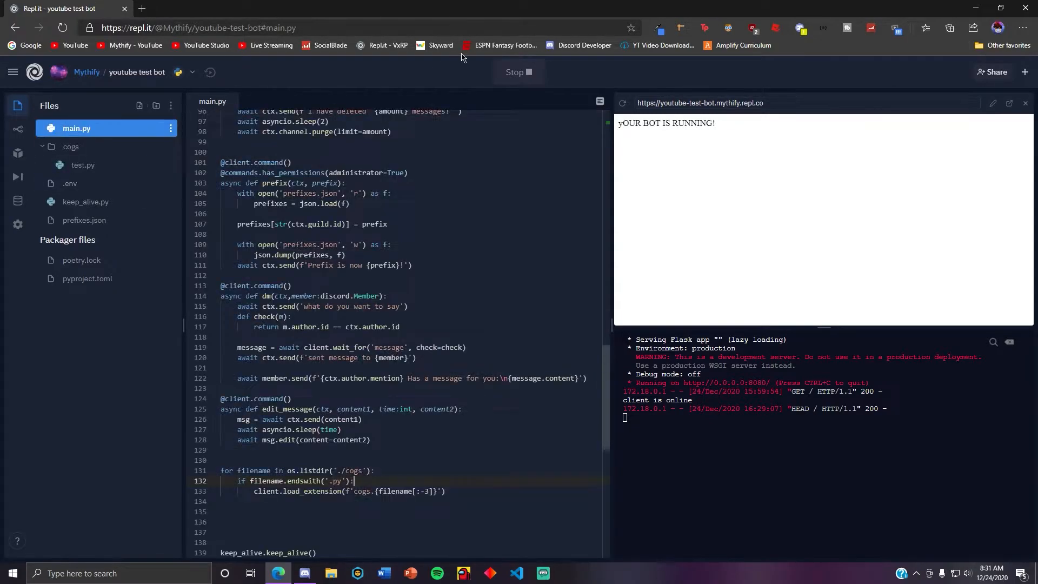
left_click(518, 71)
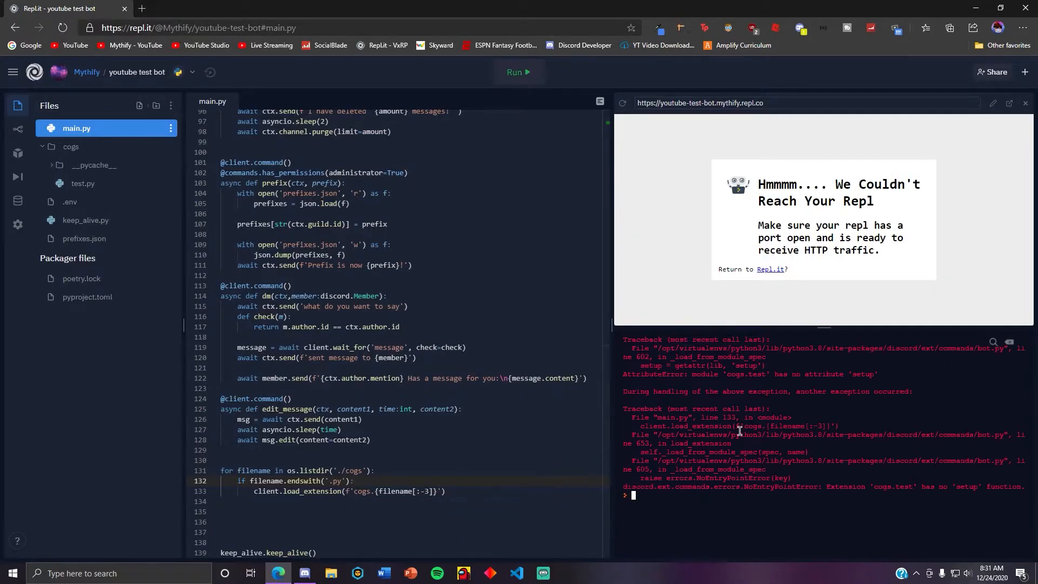
left_click(84, 184)
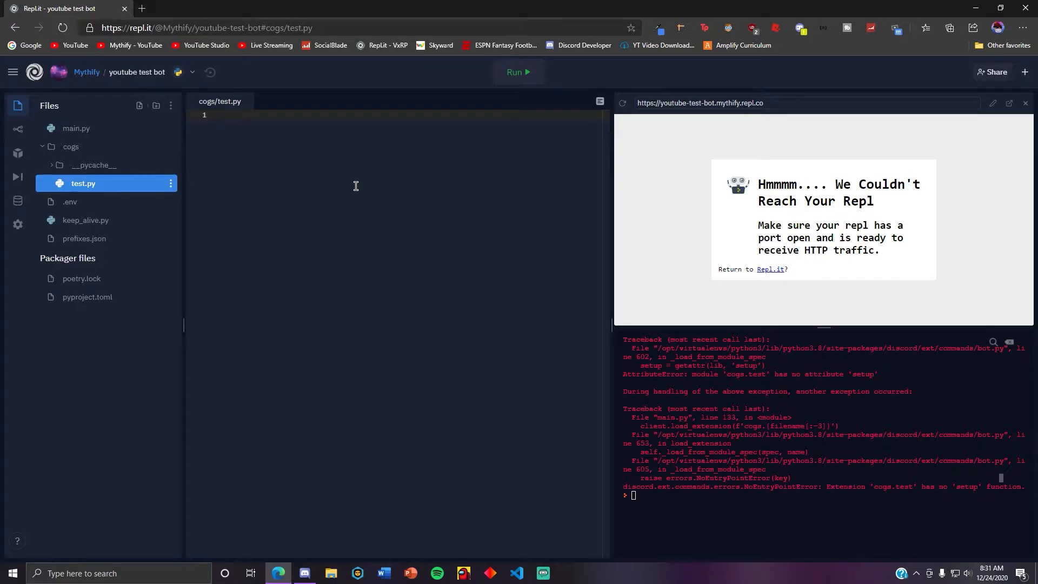
- Import discord and discord.ext commands at the top of cogs/test.py
type("import")
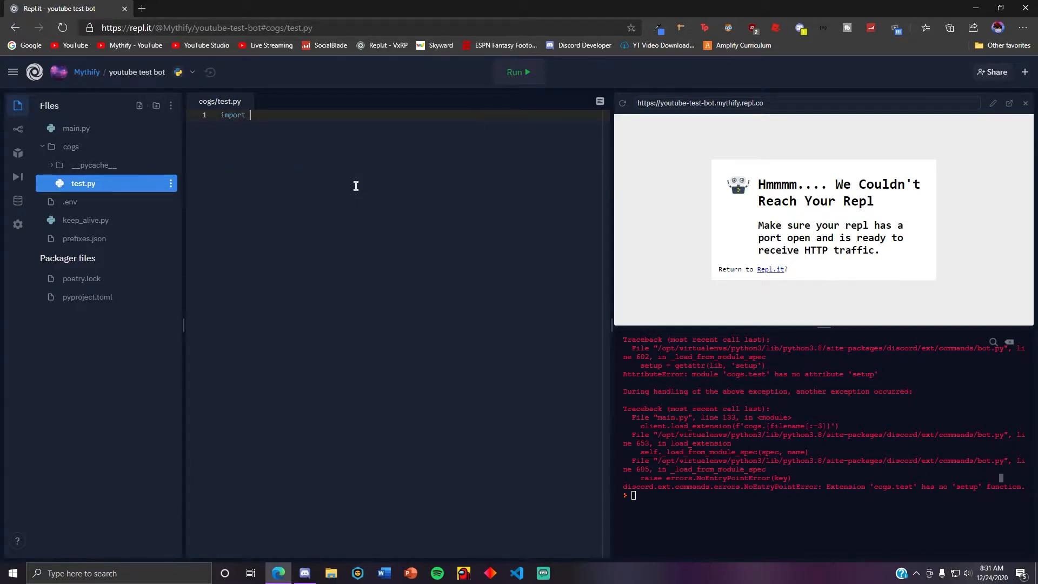
type("discord")
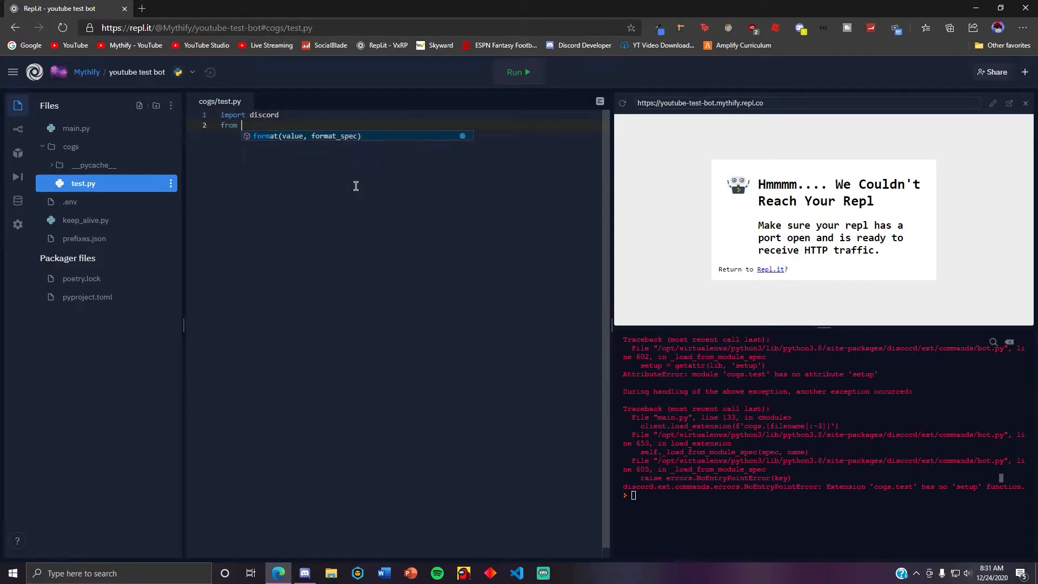
type("discord.ext import commands")
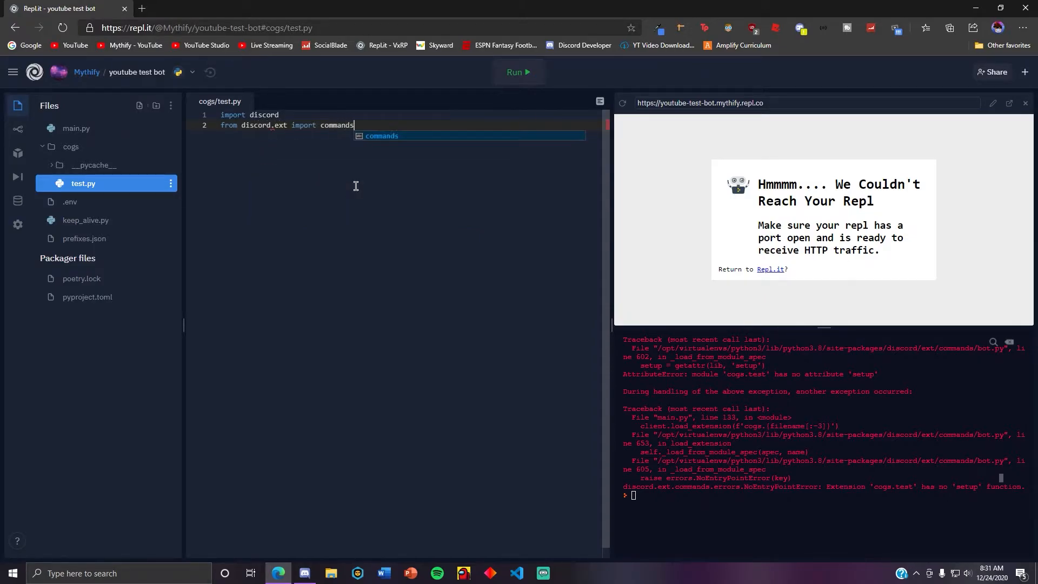
key("Enter")
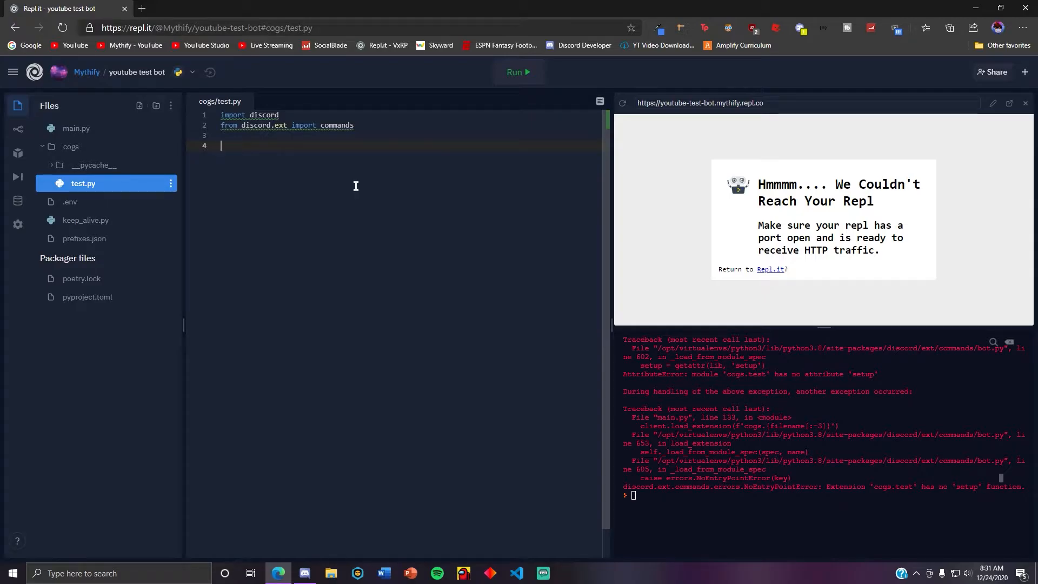
- Define class TestCog(commands.Cog) with __init__(self, client) storing self.client
type("class Test")
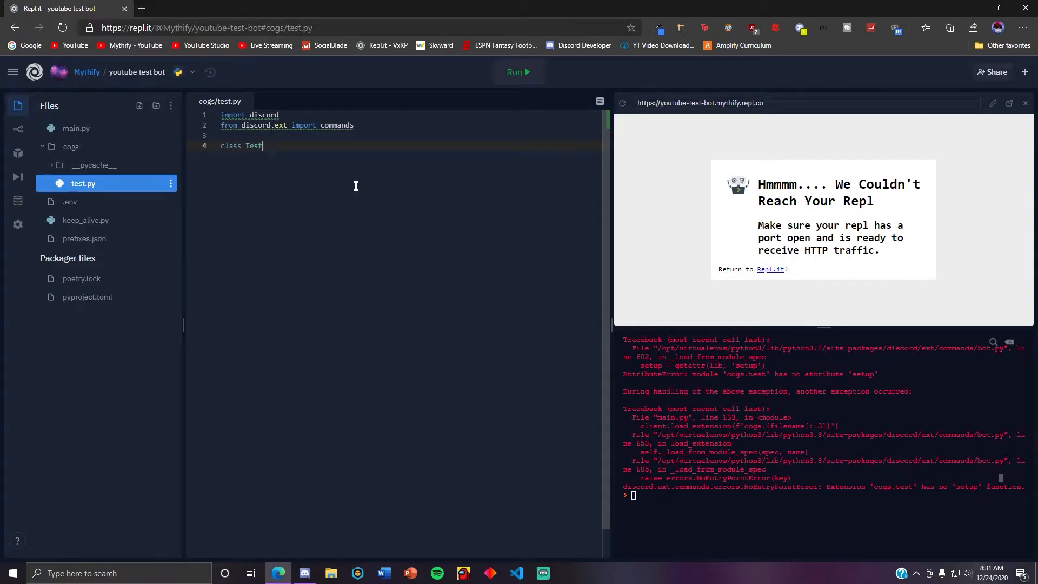
type("Cog")
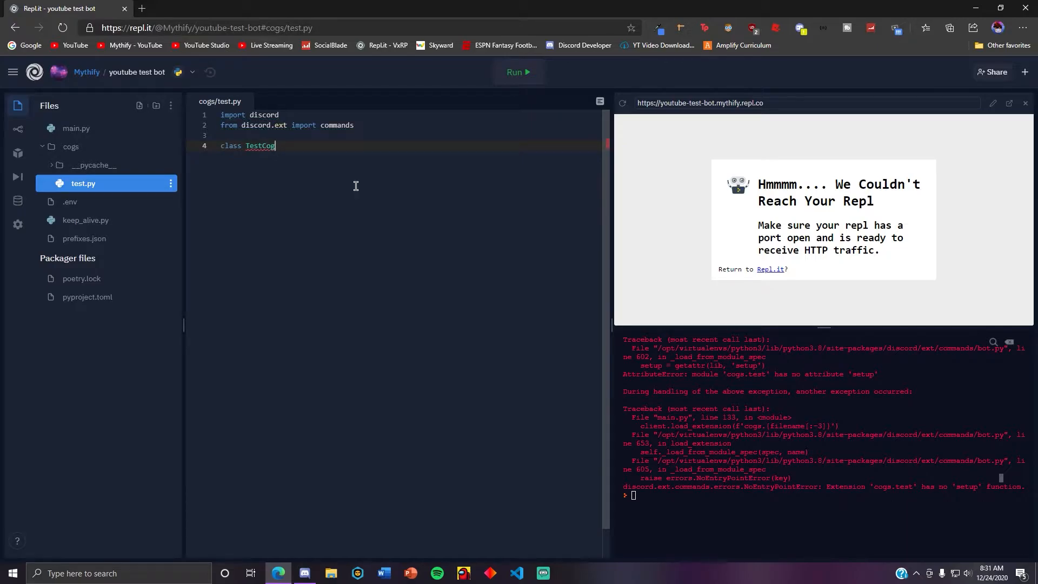
type("(commands.Cog):")
type("def")
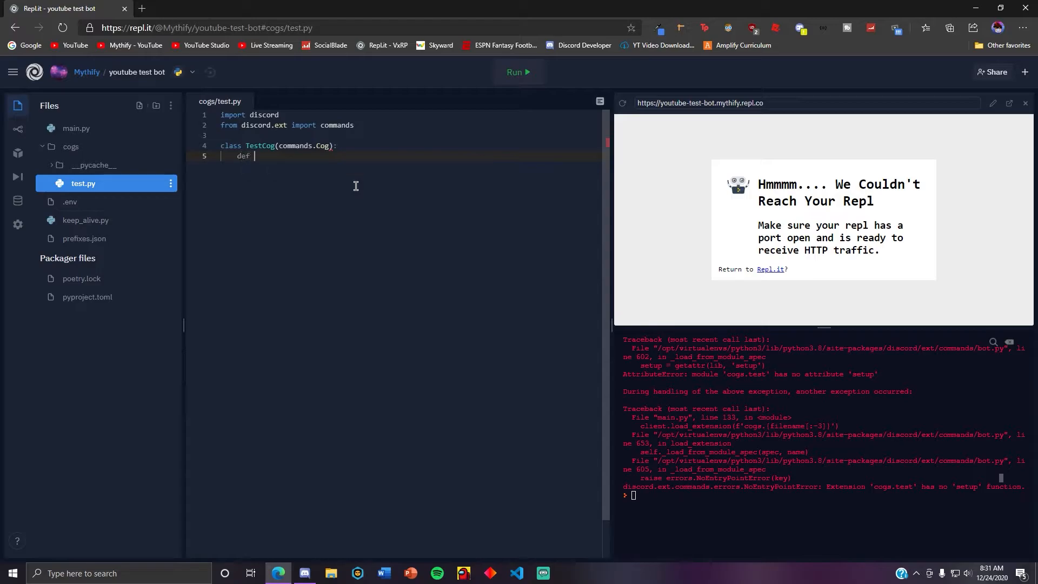
type("__init__")
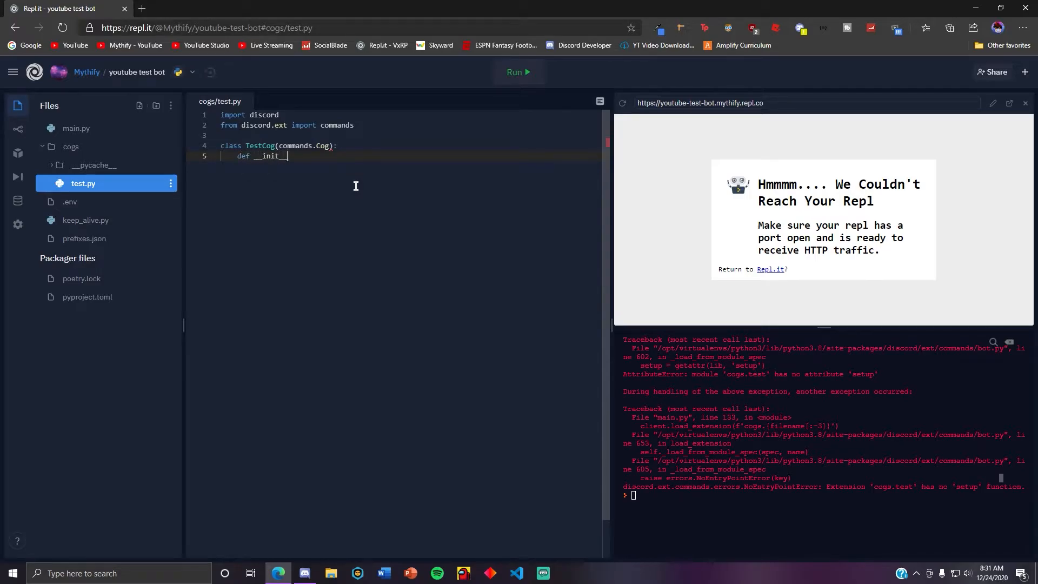
type("(self, )")
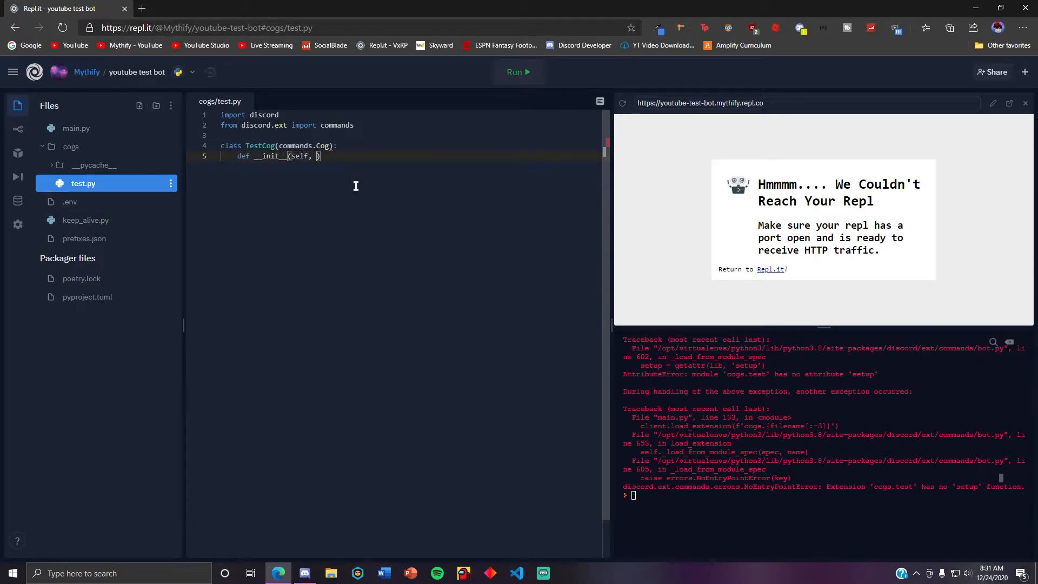
type("ck")
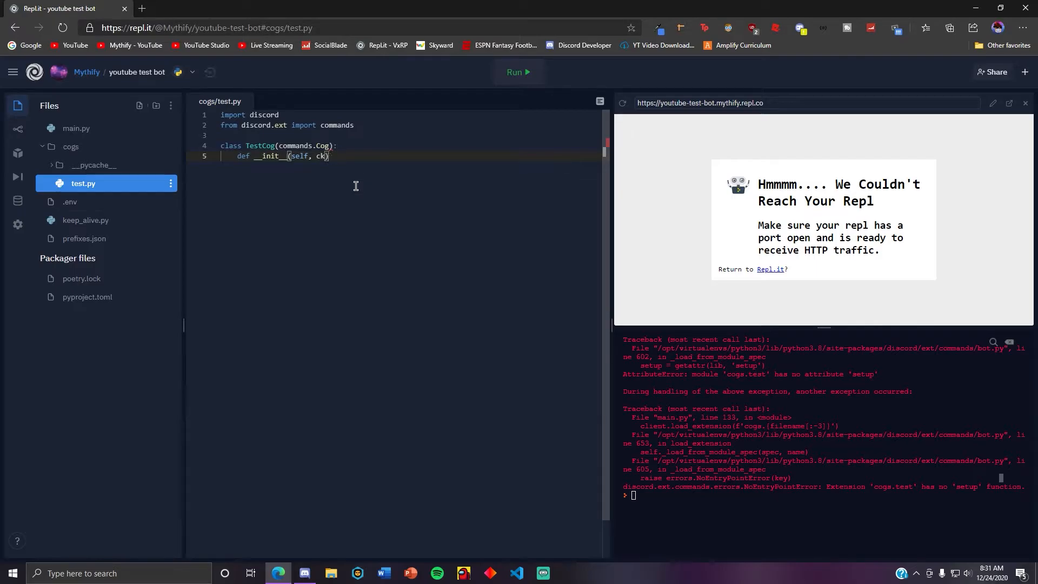
type("lient")
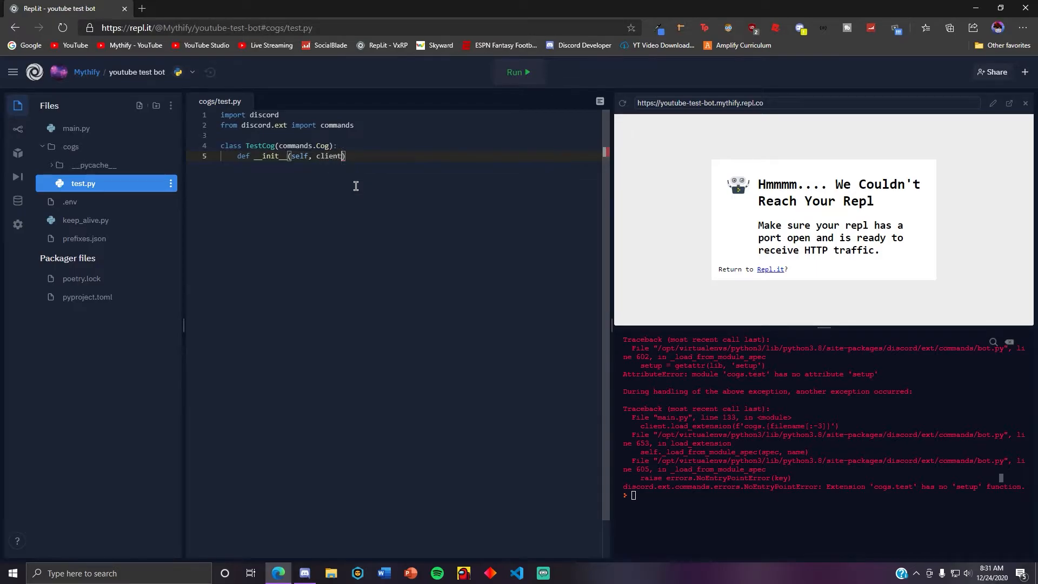
type("self.client = client")
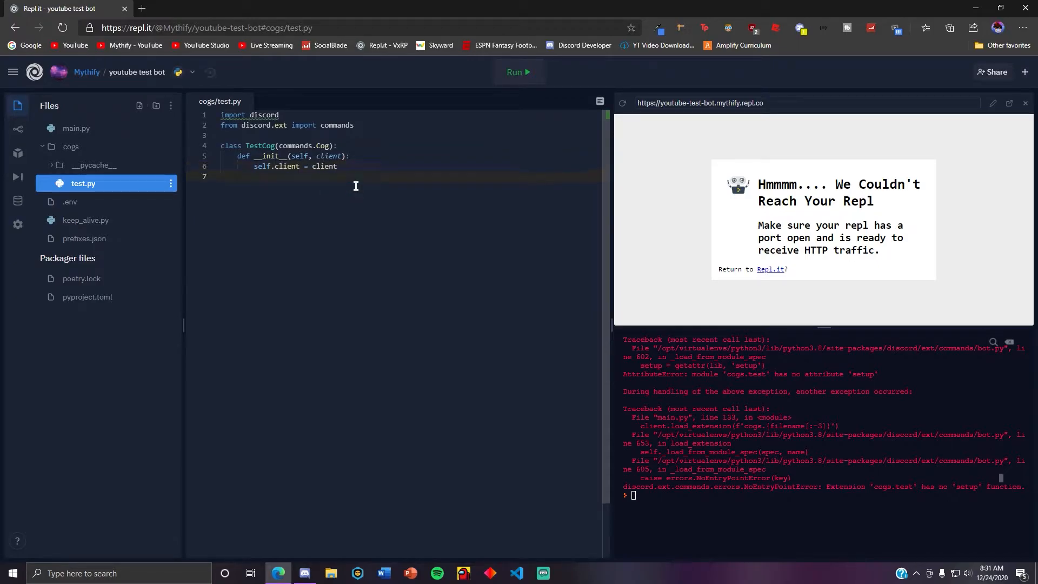
key("Enter")
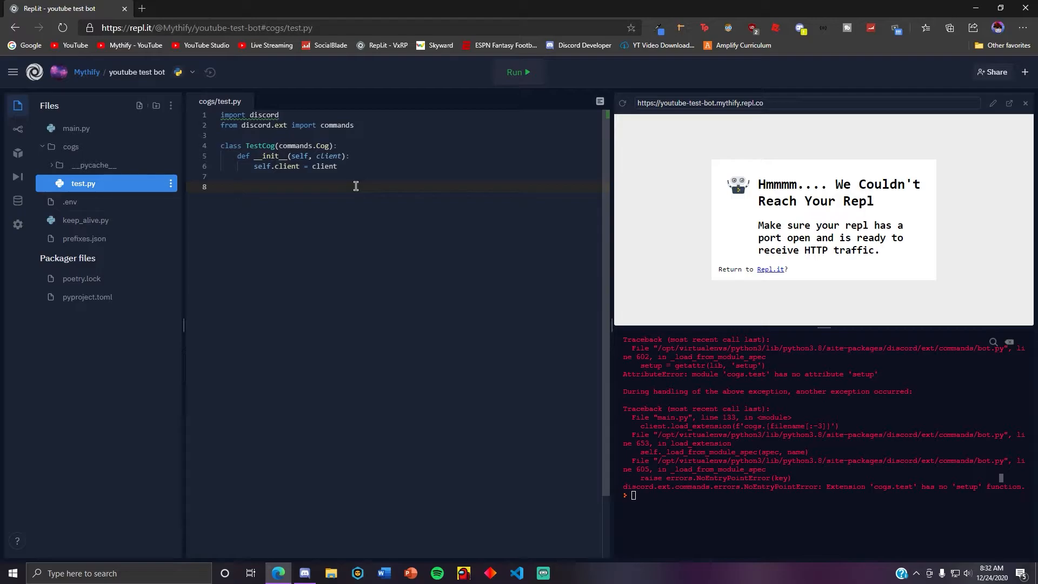
- Add a setup function that calls add_cog(TestCog(client)) and run the bot
type("d")
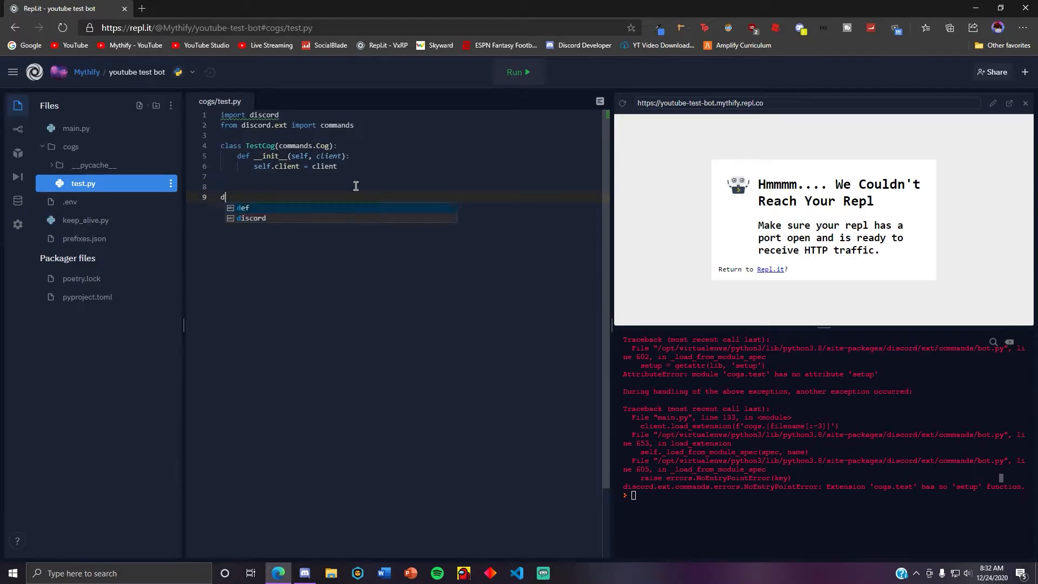
type("ef set")
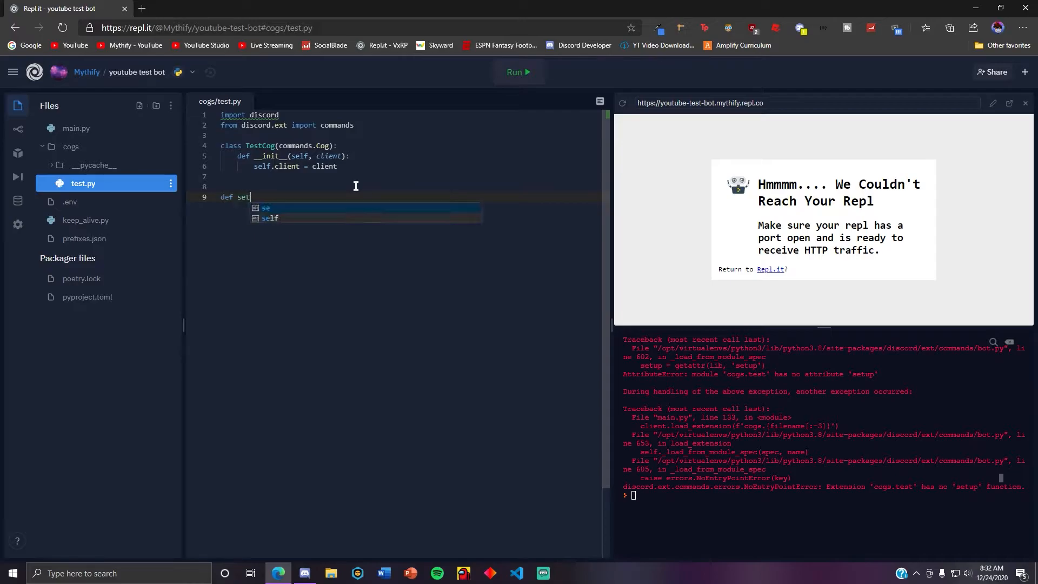
type("up(bot)")
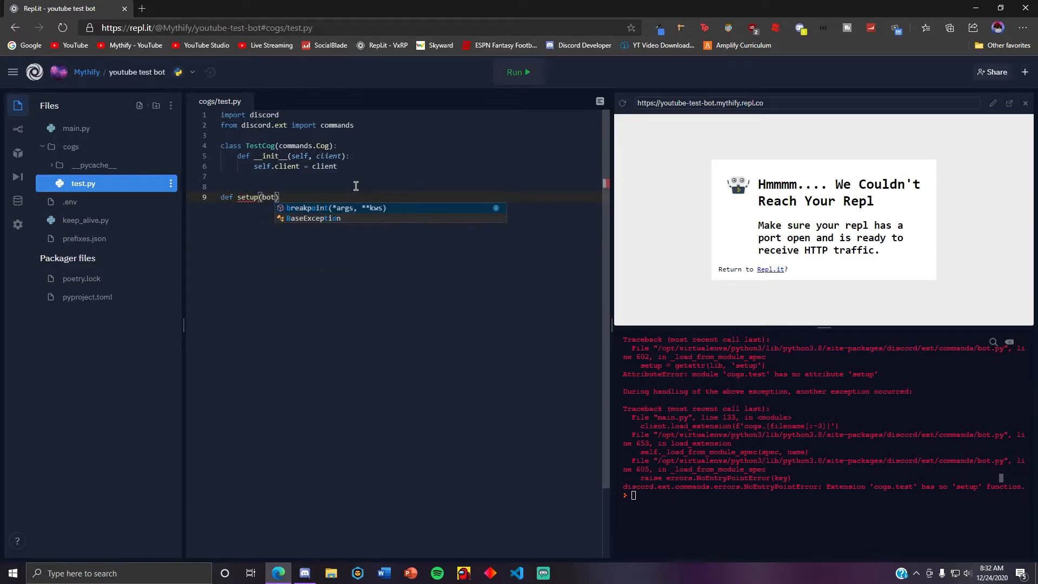
type("cle")
type("client.add_cog(")
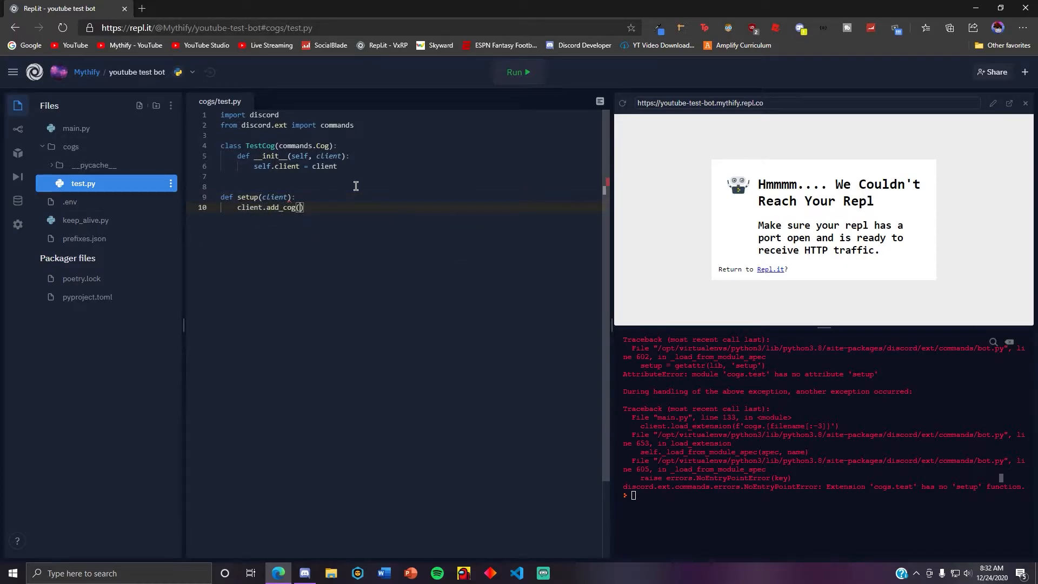
type("TestCog(client")
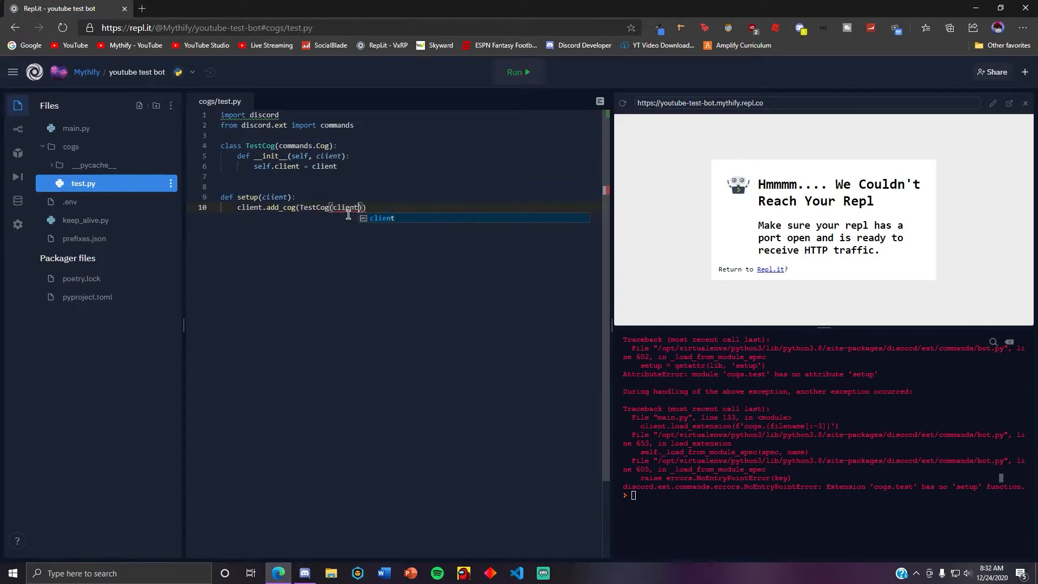
left_click(519, 71)
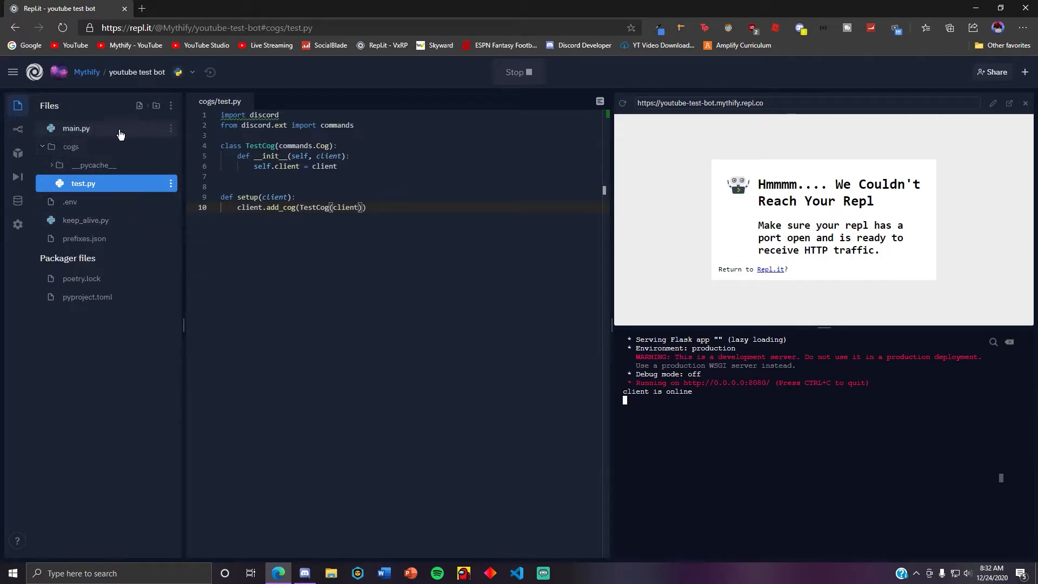
- Copy the ping command from main.py and paste it into the TestCog class in cogs/test.py
left_click(76, 127)
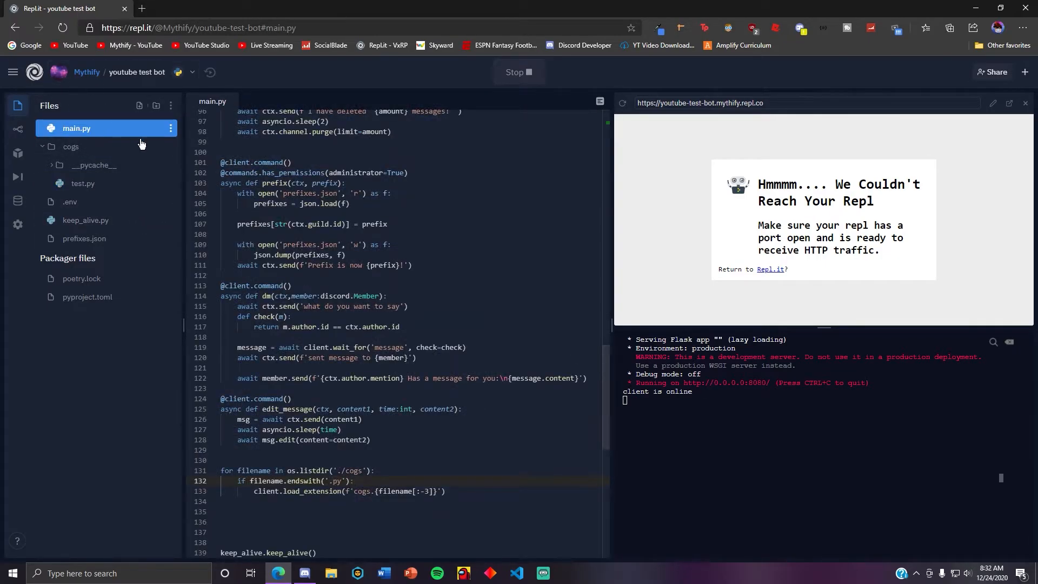
left_click(84, 184)
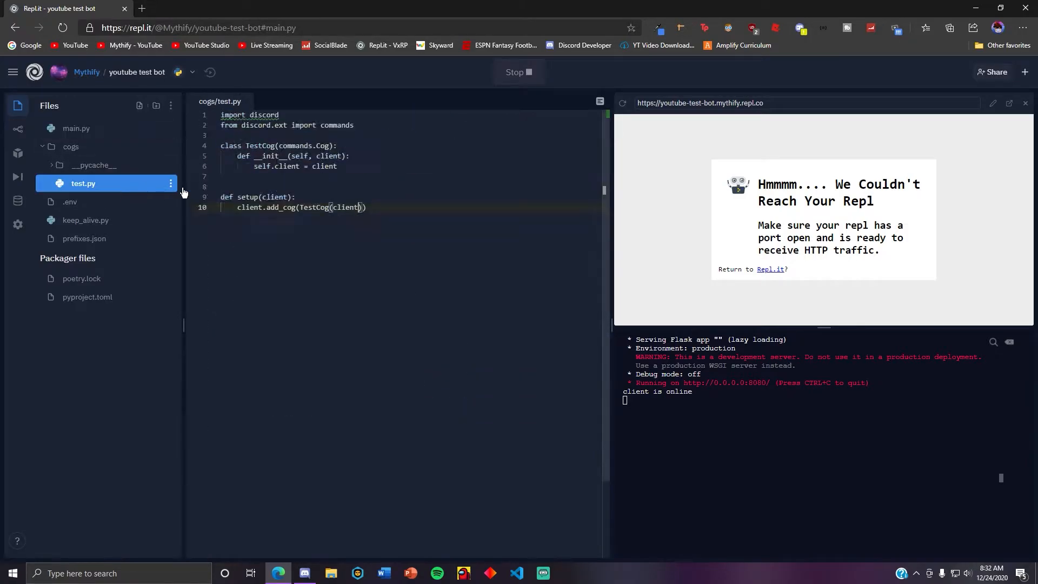
left_click(75, 127)
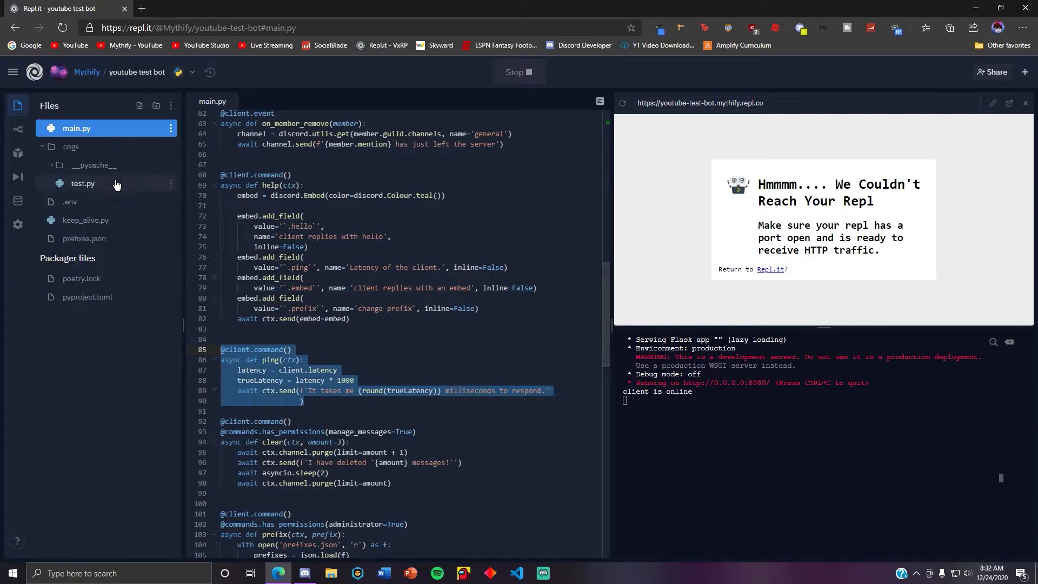
left_click(82, 184)
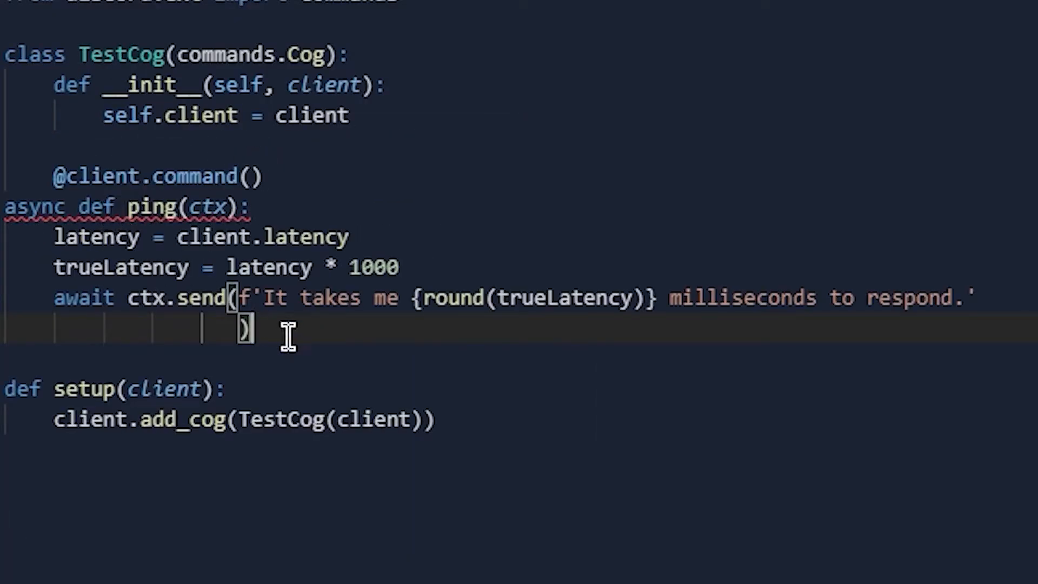
left_click_drag(53, 236, 251, 331)
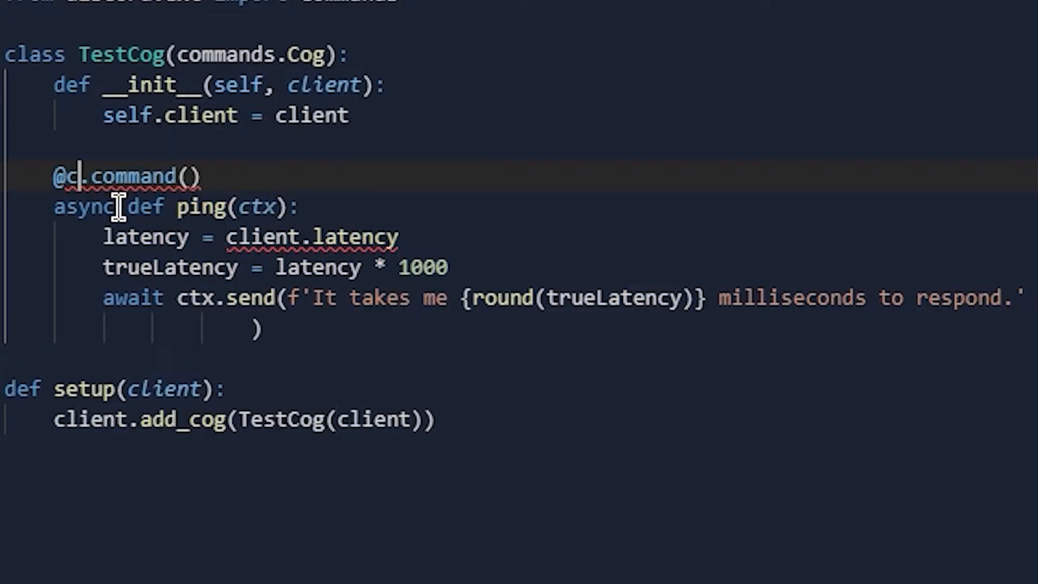
type("ommands")
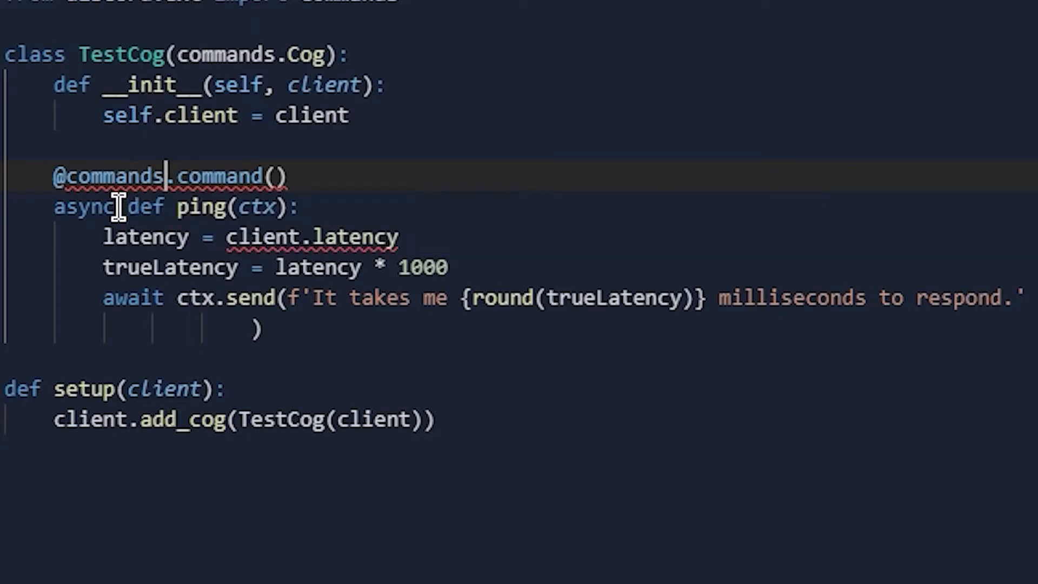
double_click(258, 205)
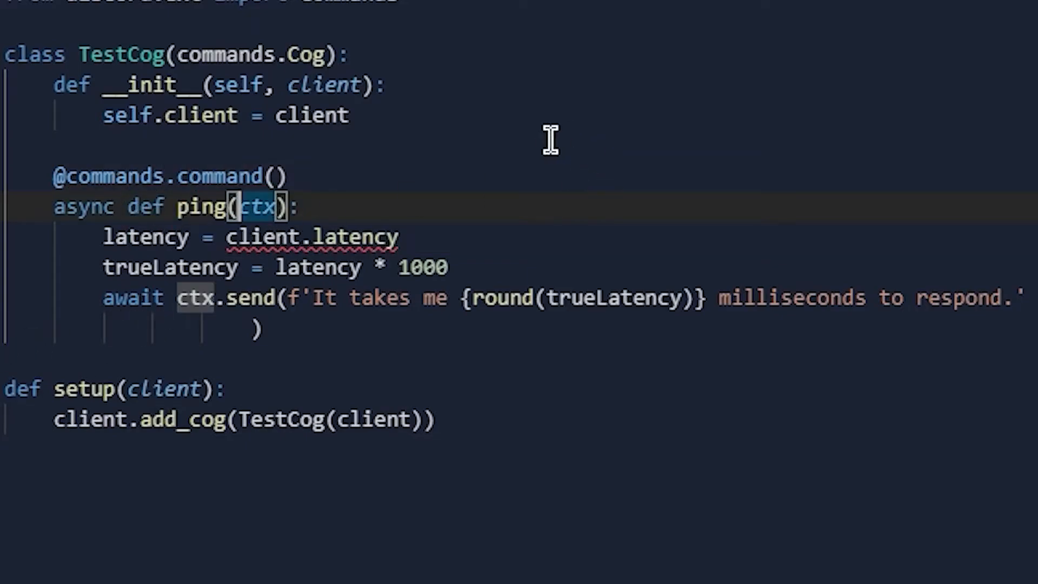
type("self,")
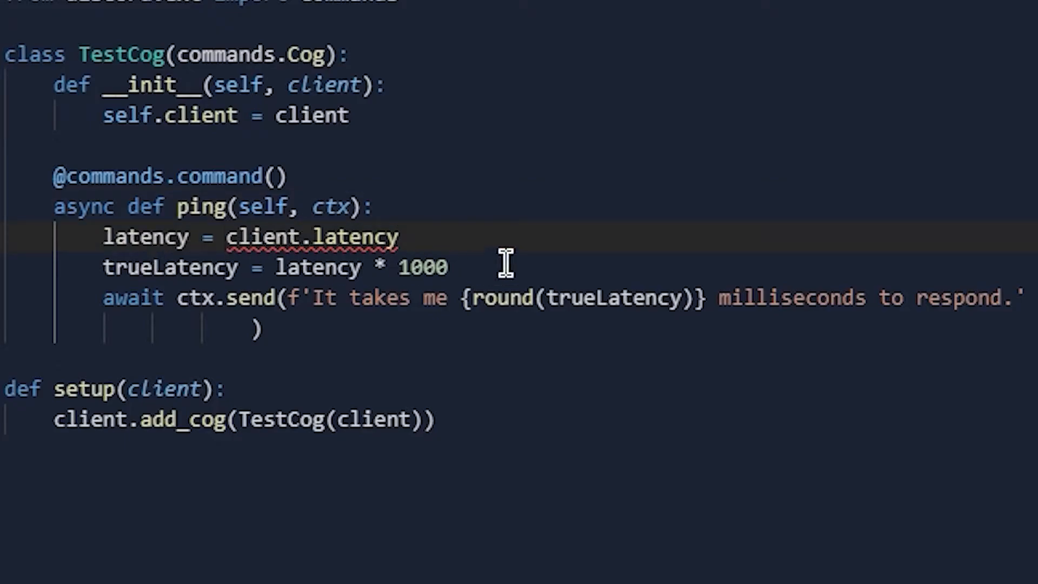
type("self.")
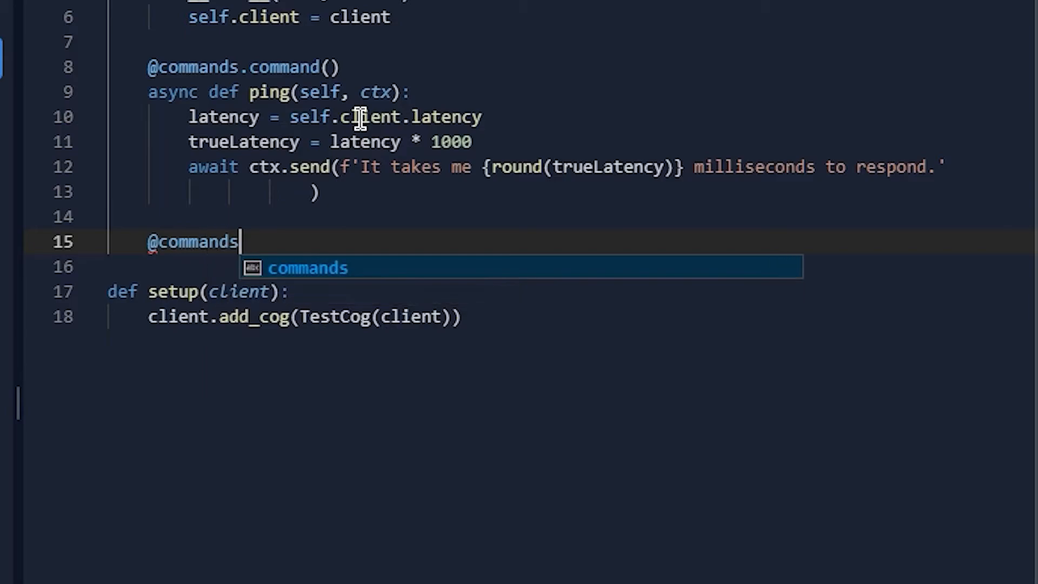
type(".Cog.liet")
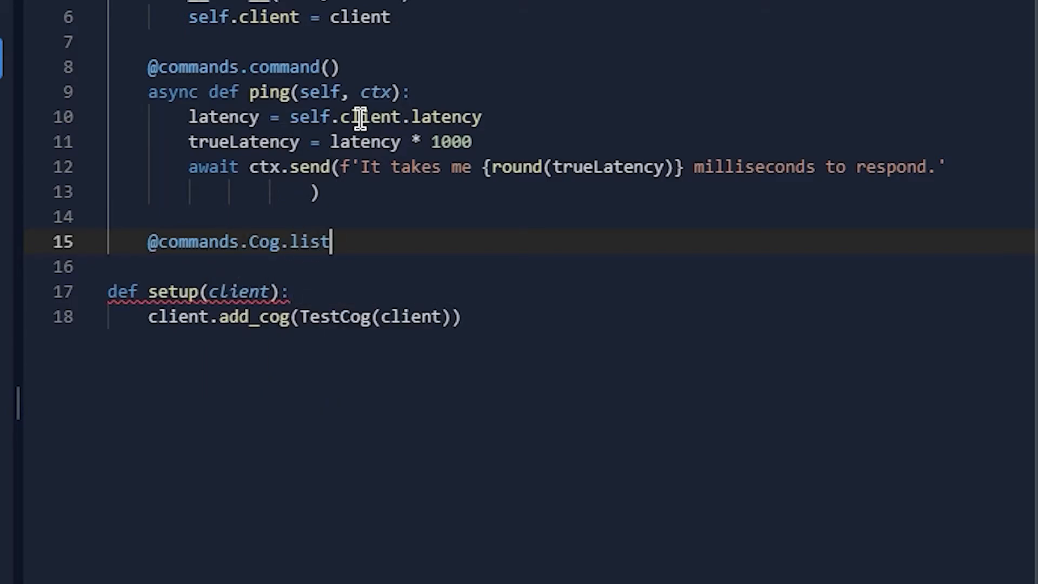
type("ener")
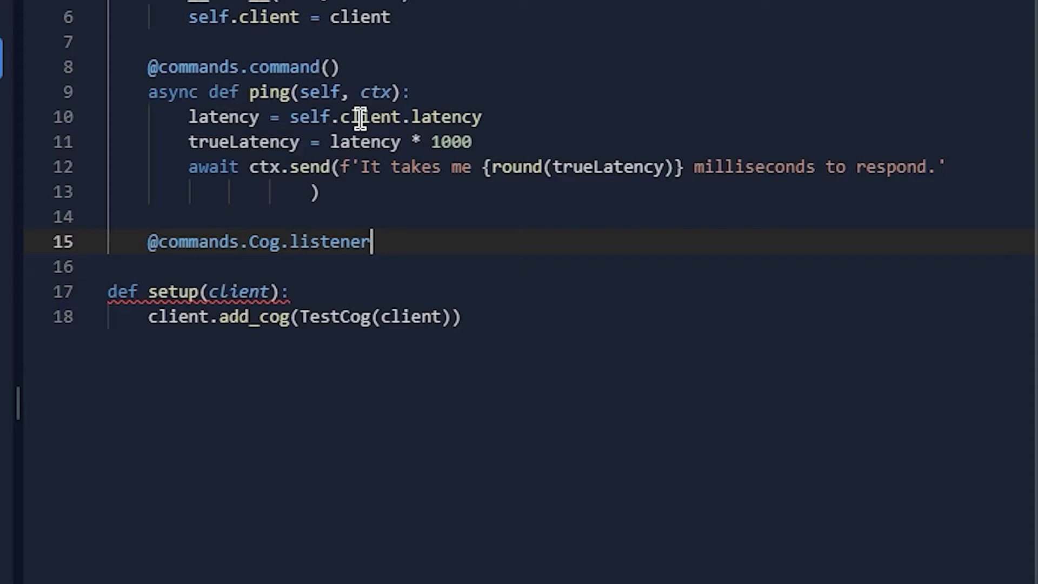
type("()")
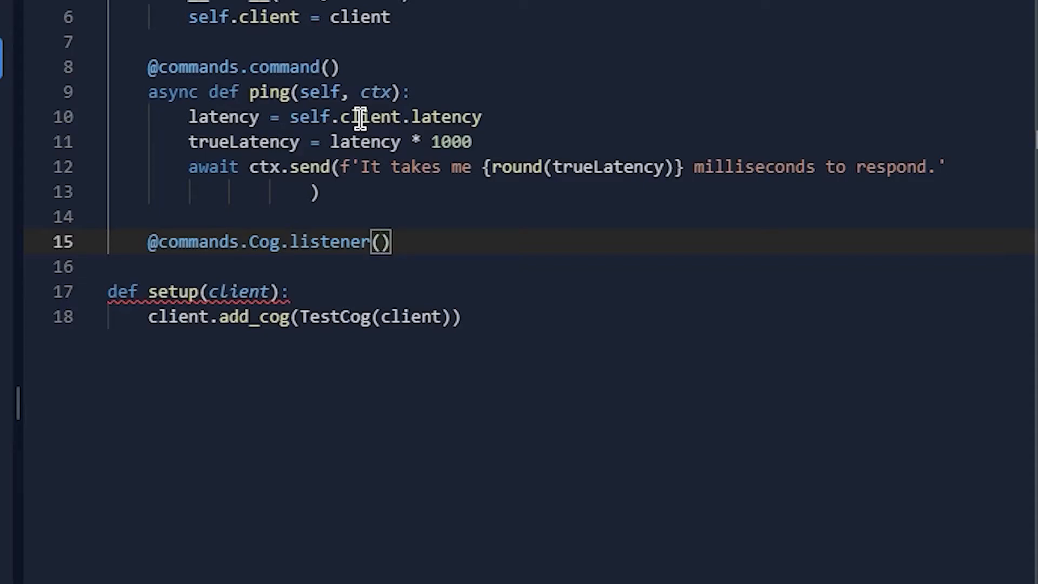
type("async d")
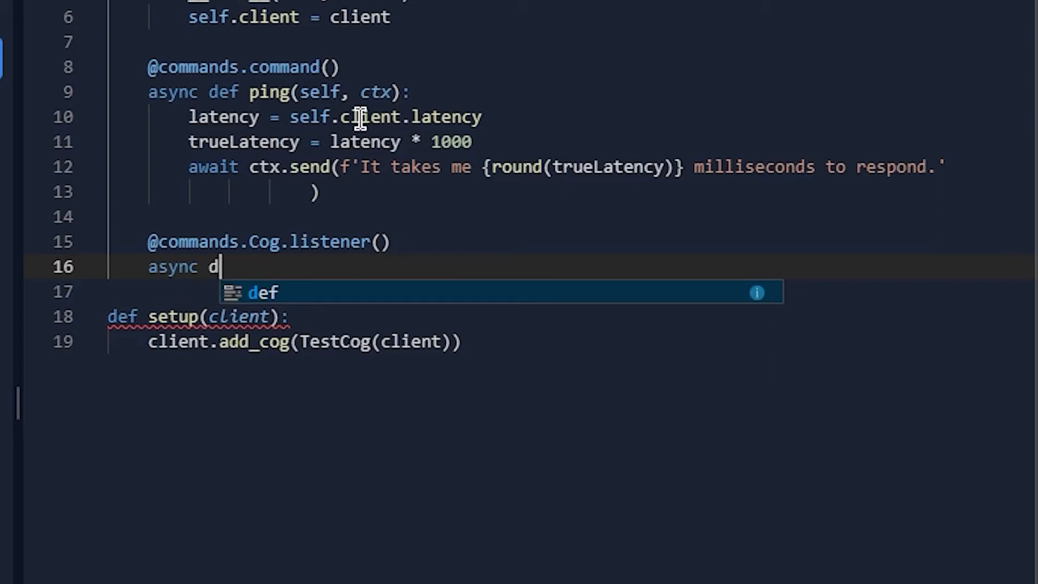
type("ef on_message")
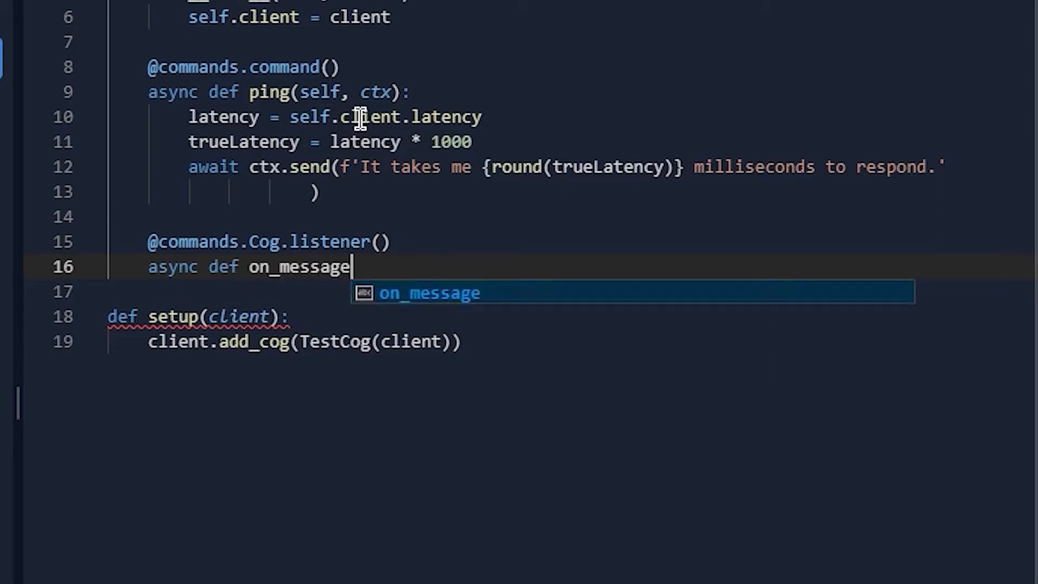
type("(message)")
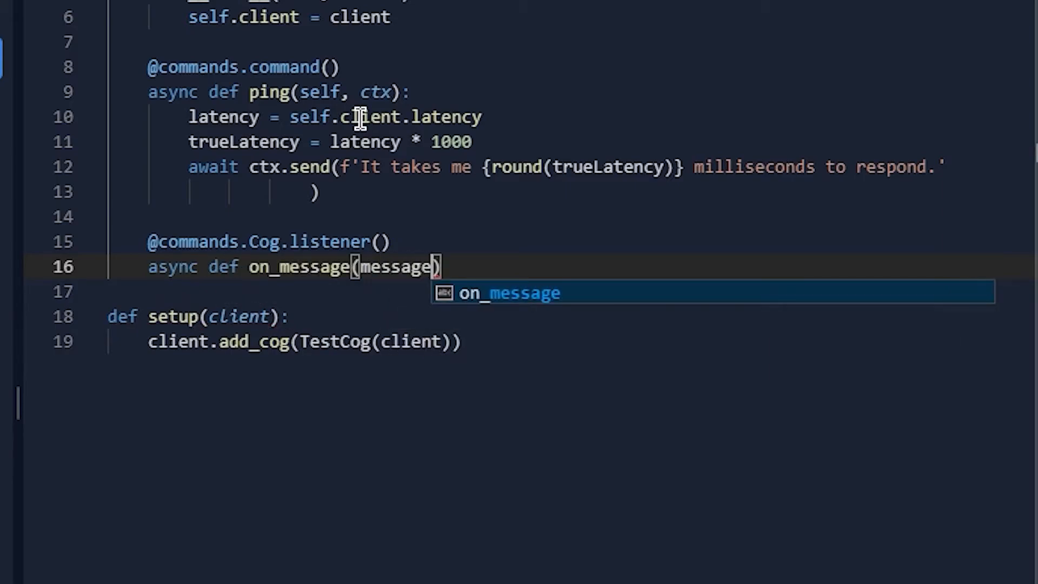
- Print f"{message.author} said {message.content}" inside on_message
type("print(f\"")
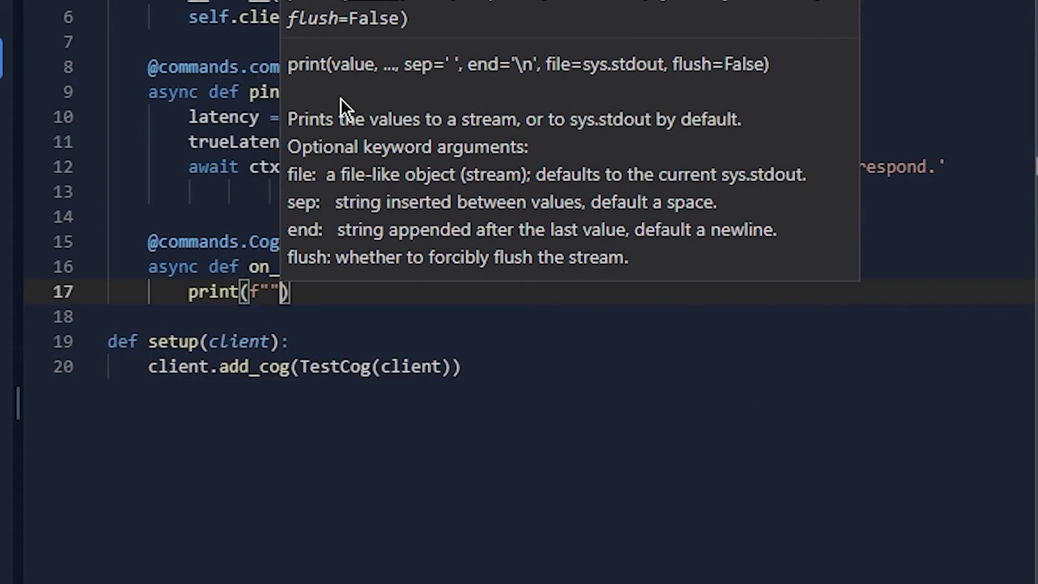
type("{}")
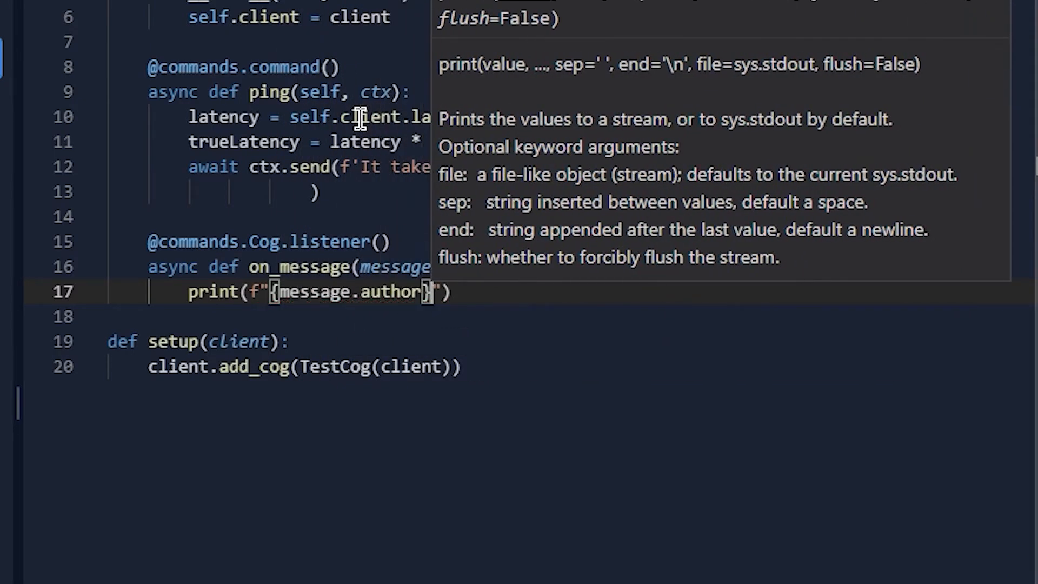
type("said {,essage")
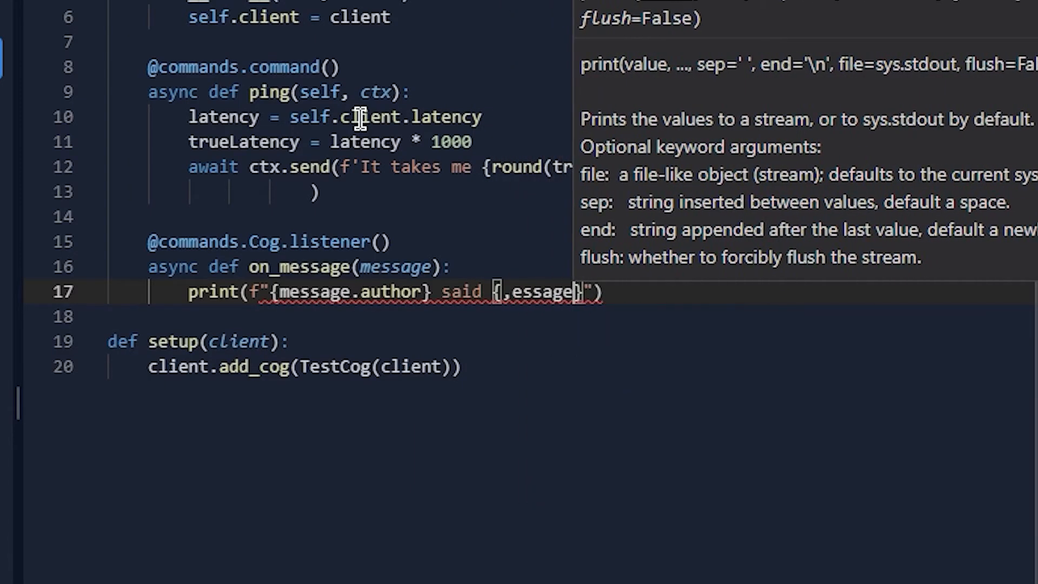
type("content")
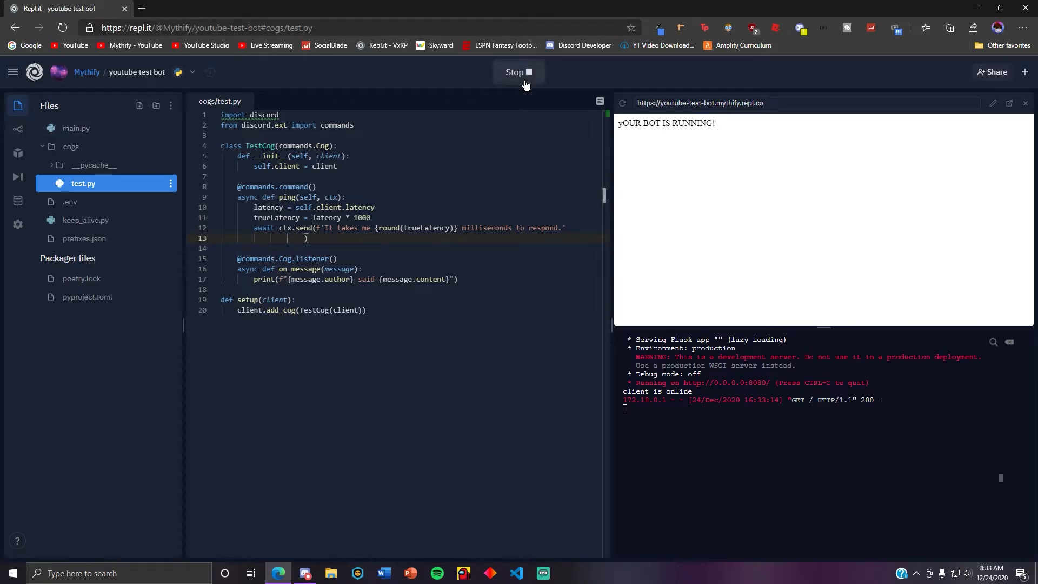
- Restart the bot and send .ping in Discord to check the latency reply
left_click(518, 71)
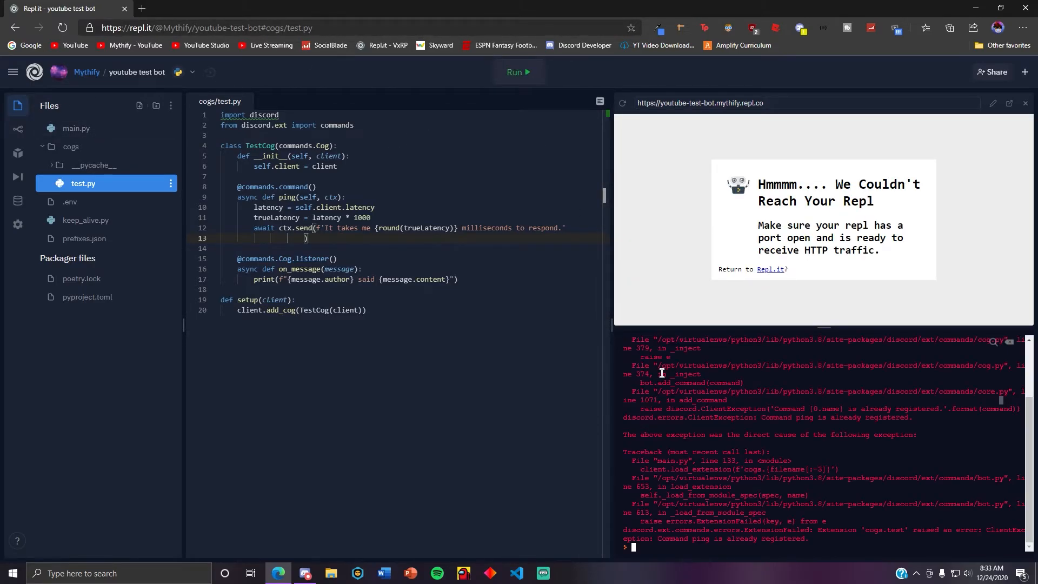
left_click(76, 127)
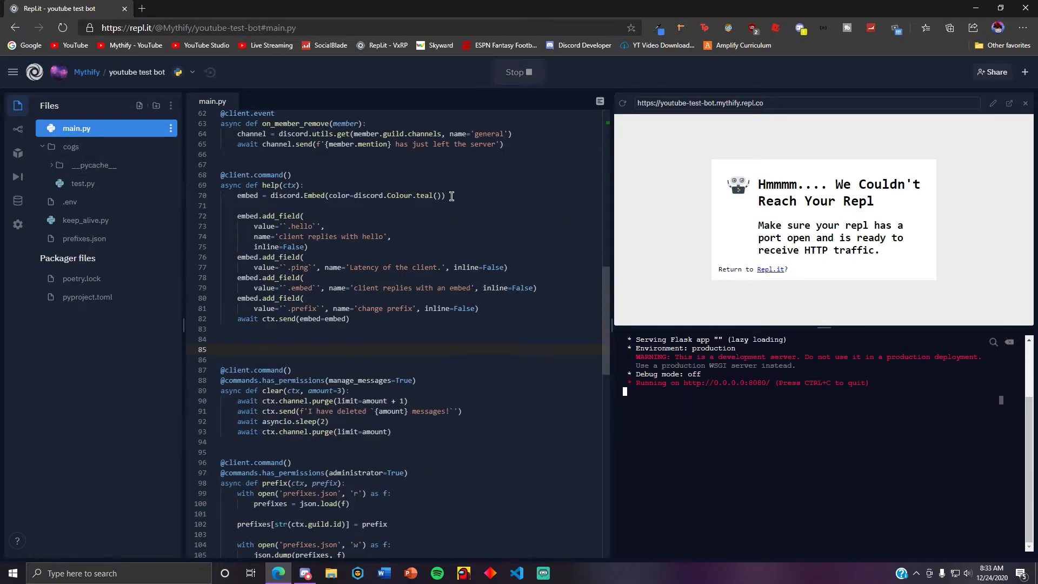
left_click(304, 573)
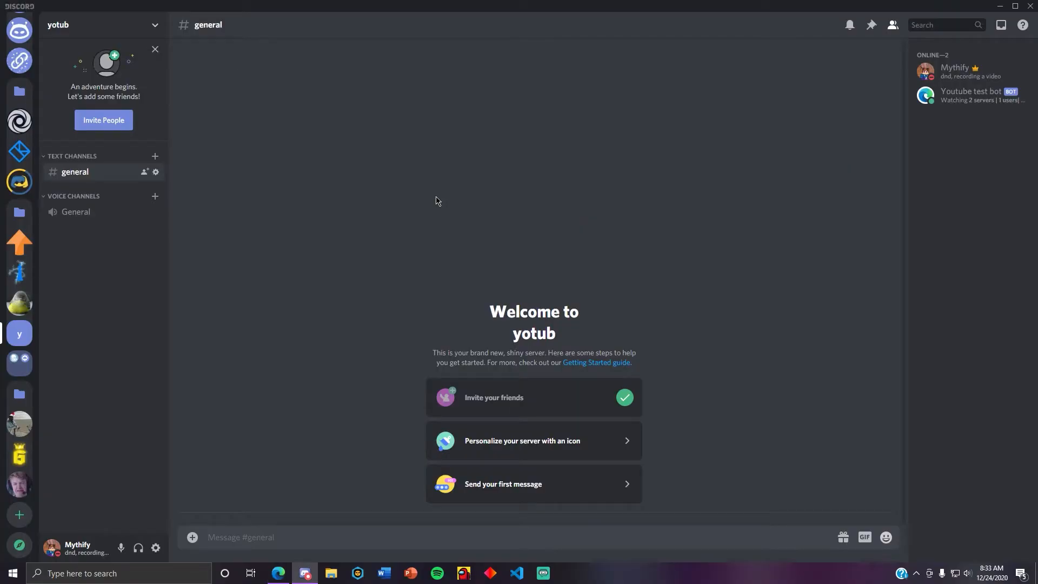
type(".ping")
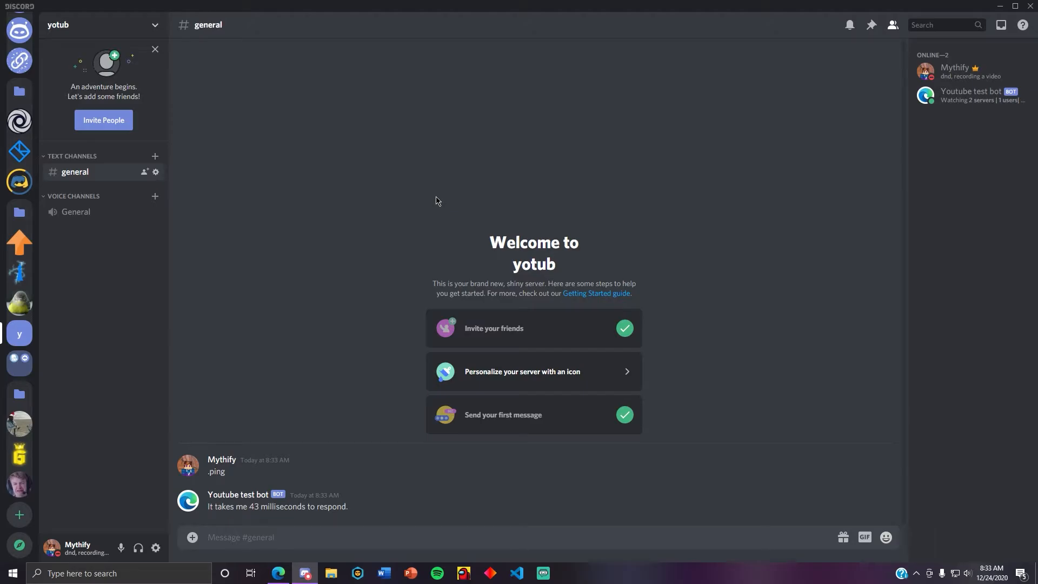
left_click(278, 573)
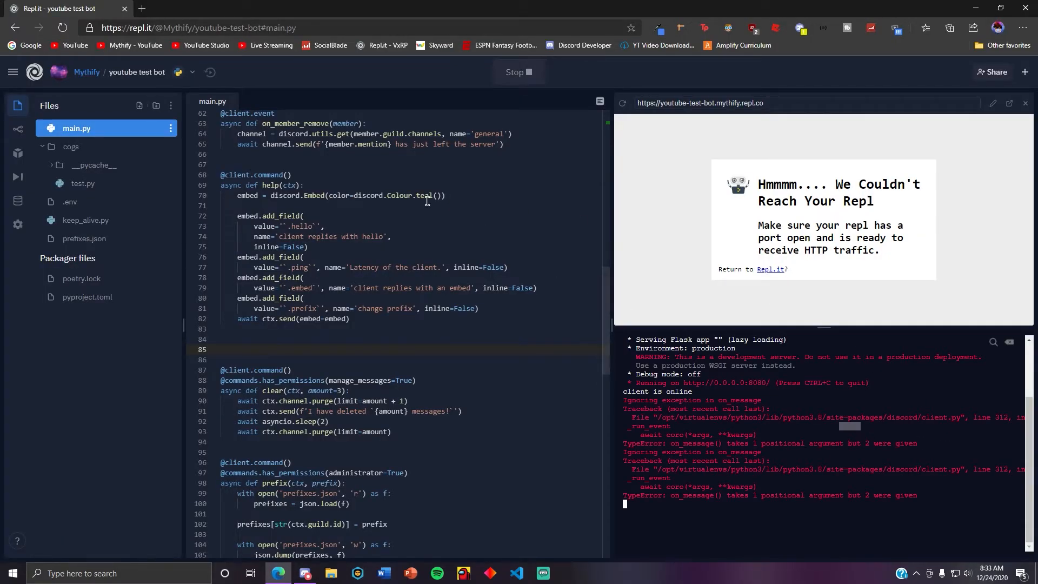
- Add self to on_message, send eeeee in Discord and confirm the console logs it
left_click(83, 183)
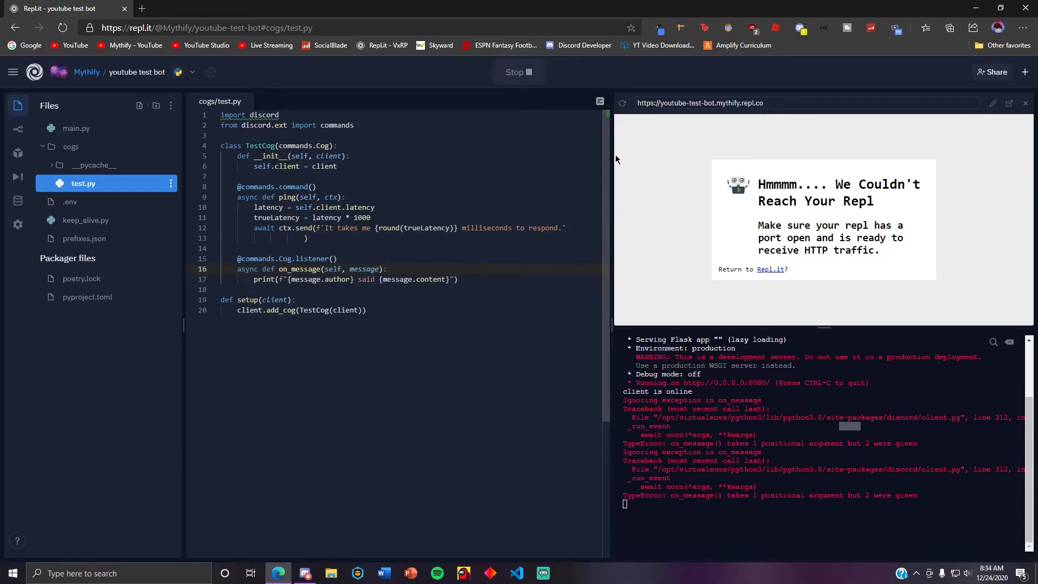
left_click(304, 573)
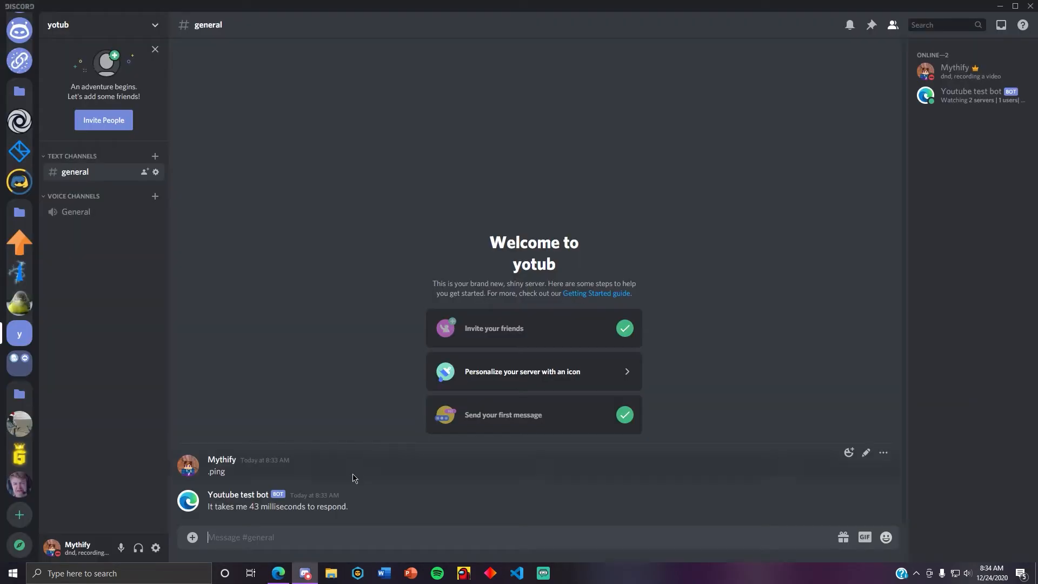
type("eeeee")
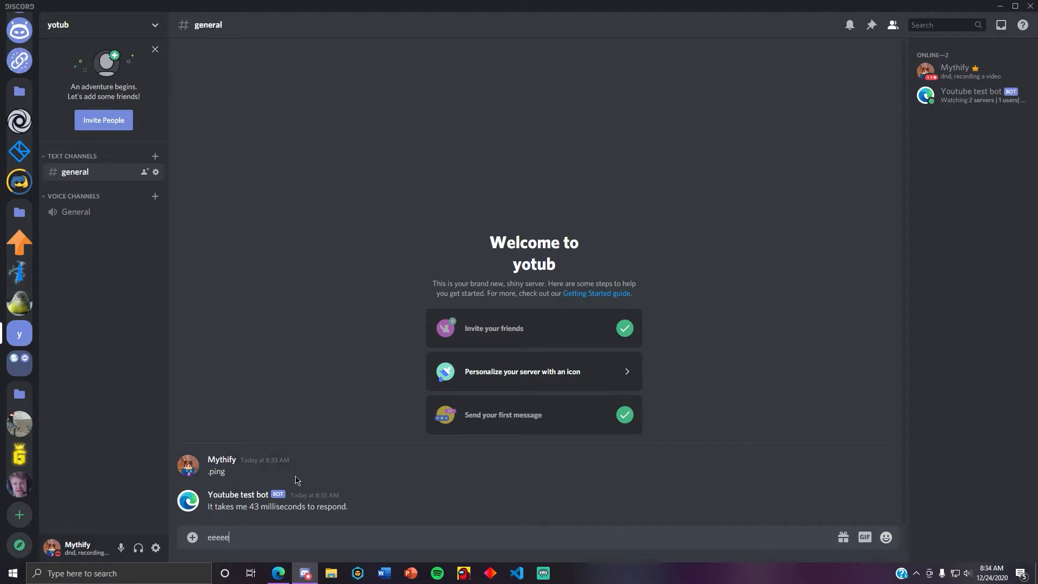
left_click(277, 573)
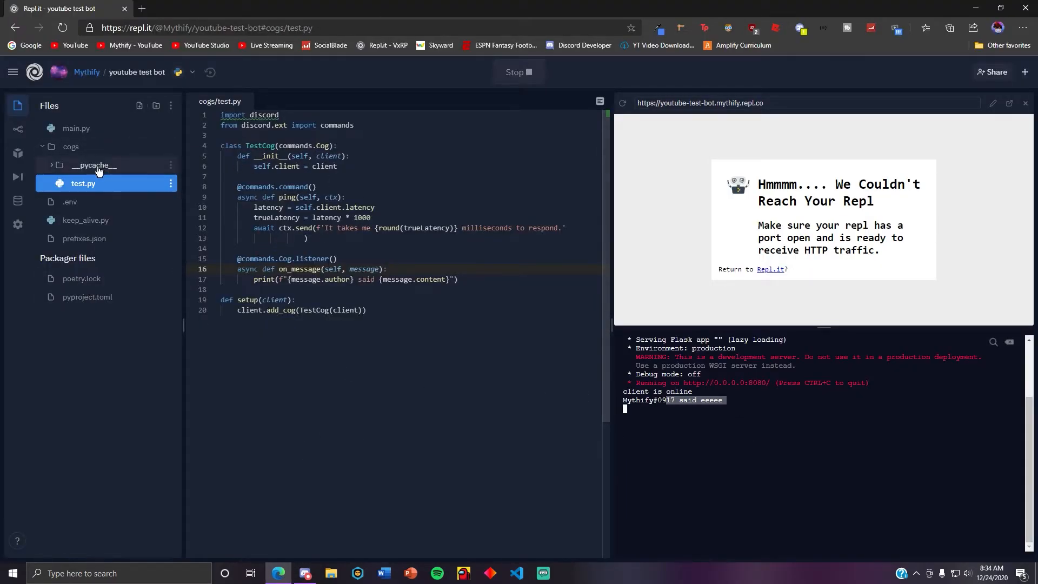
mouse_move(75, 128)
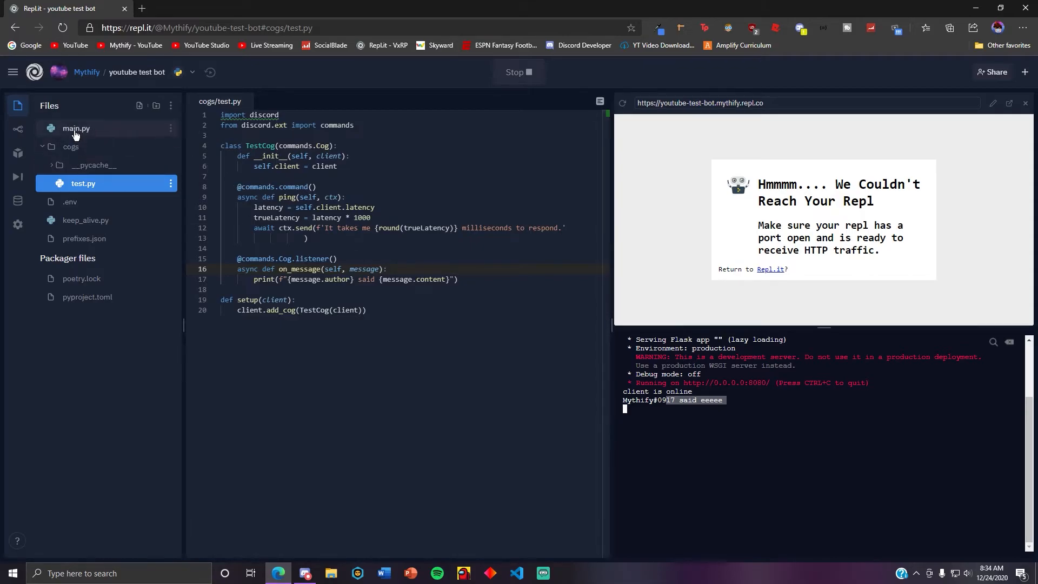
- Switch to main.py and scroll to the cogs load_extension loop
left_click(75, 127)
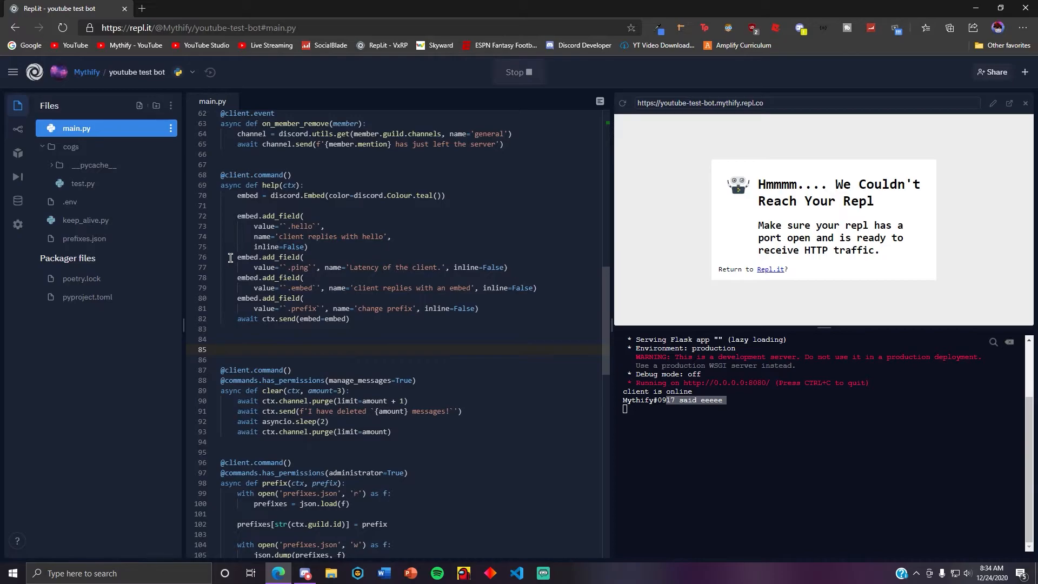
mouse_move(380, 309)
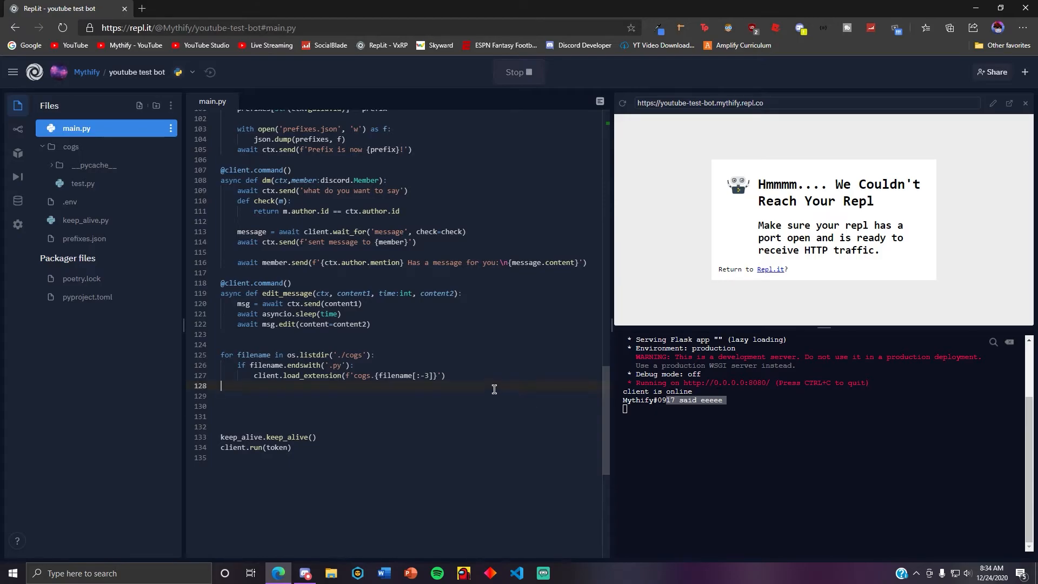
- Define an is_it_me(ctx) check function comparing the author ID in main.py
type("DEF")
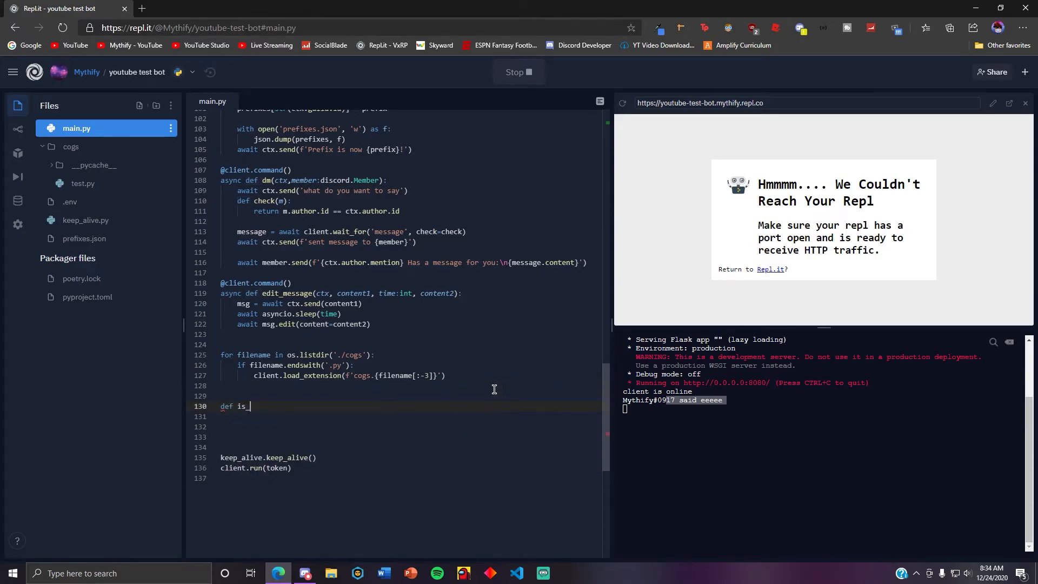
type("it_me")
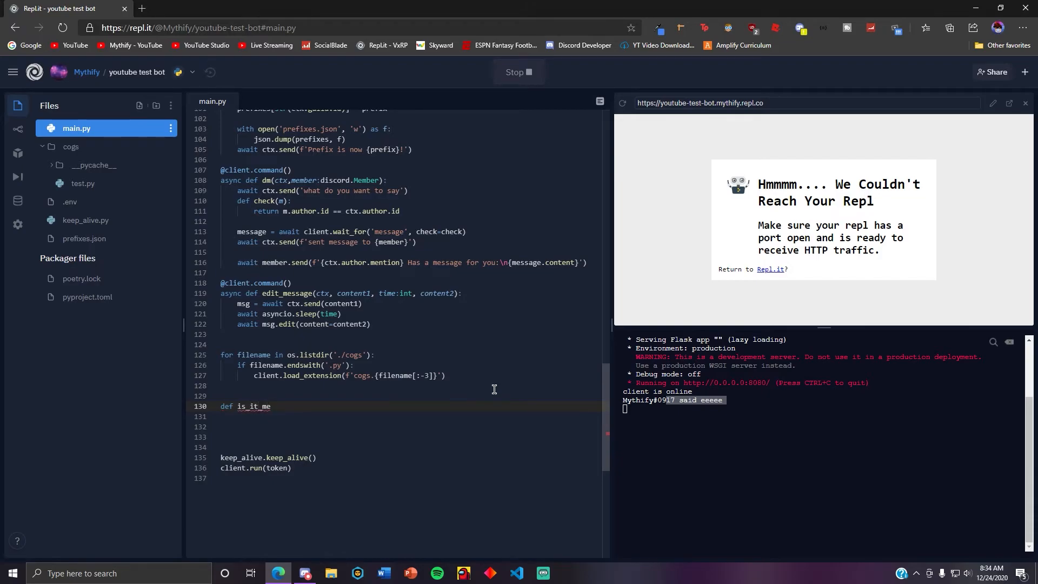
type("(ctx):")
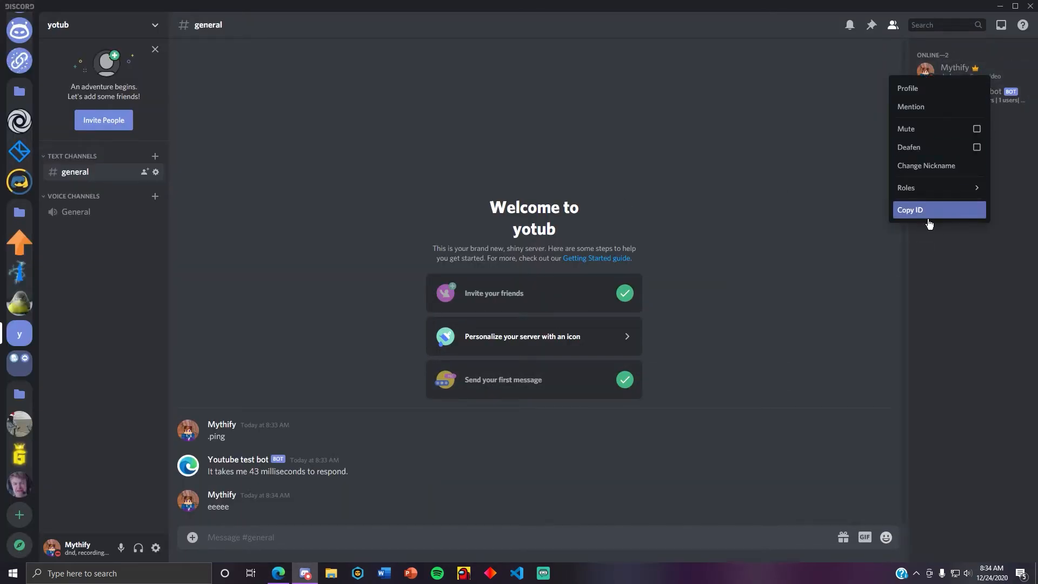
left_click(278, 577)
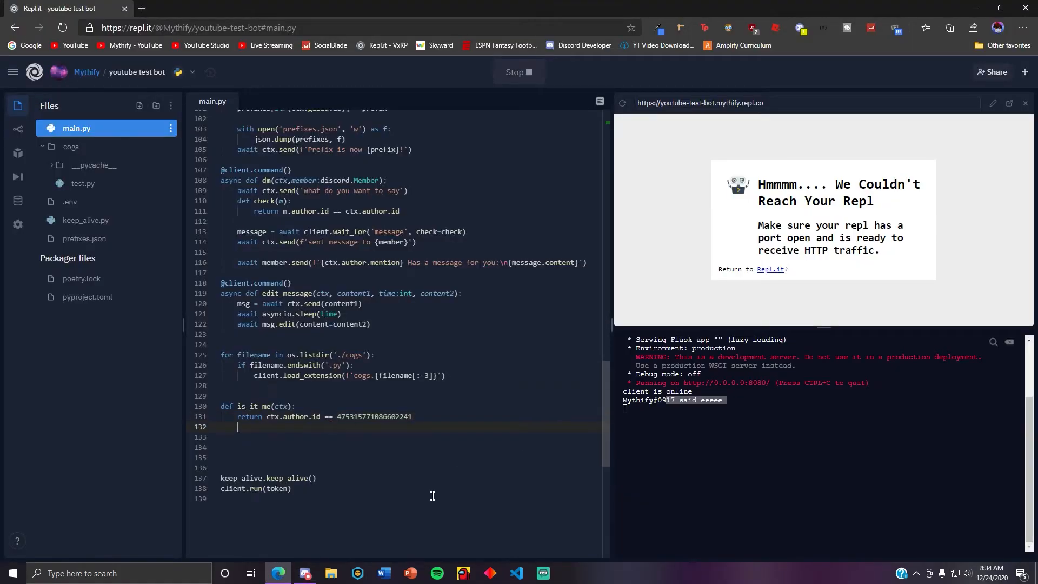
type("@client.")
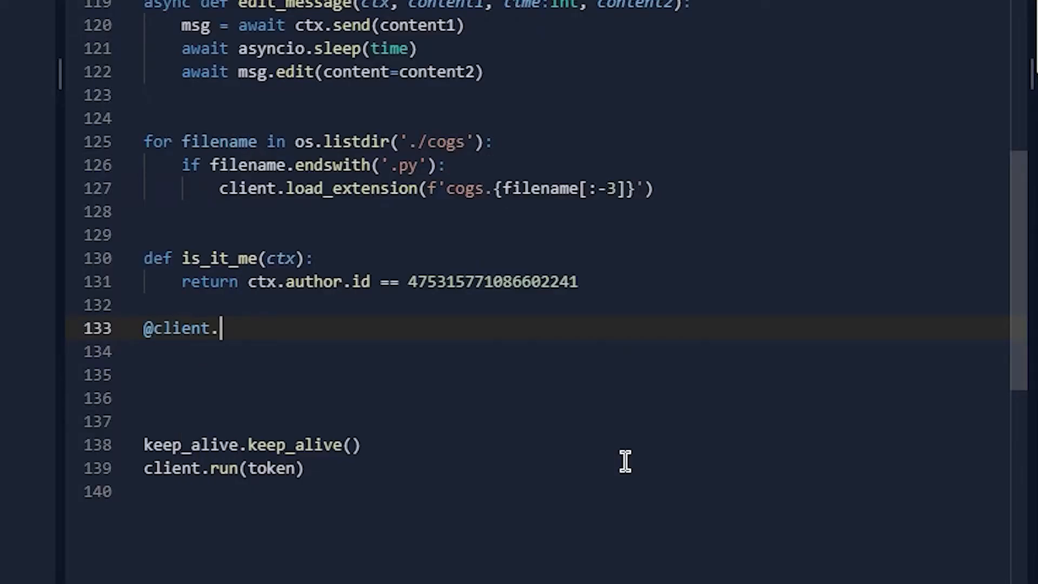
type("command()")
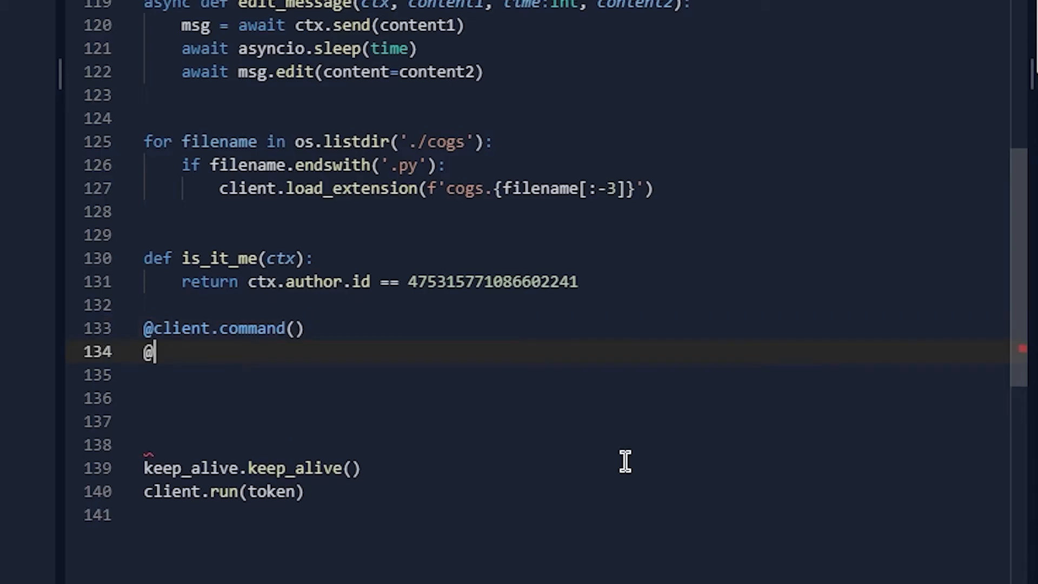
type("commands.check(o")
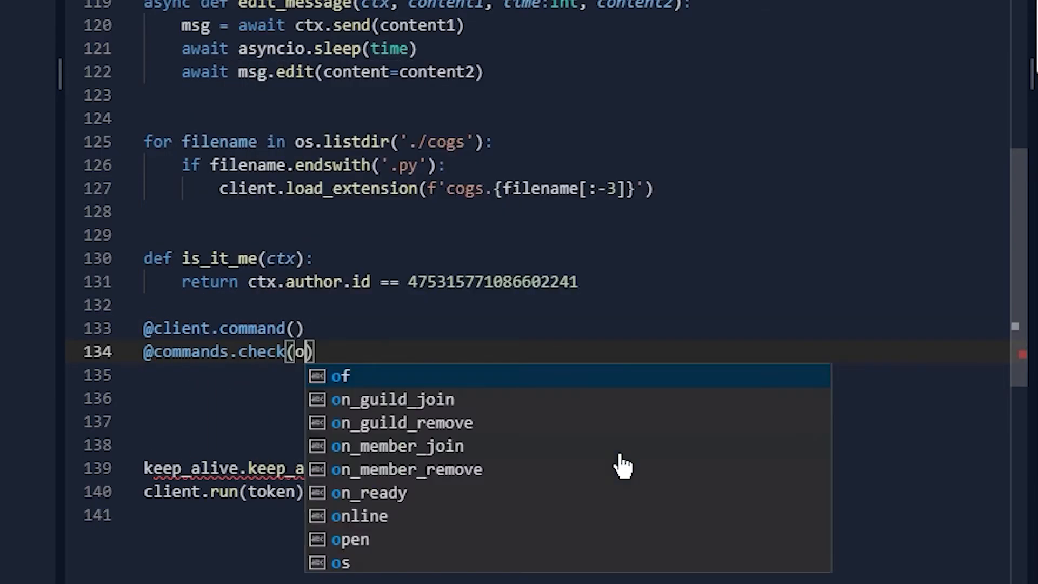
type("is_it")
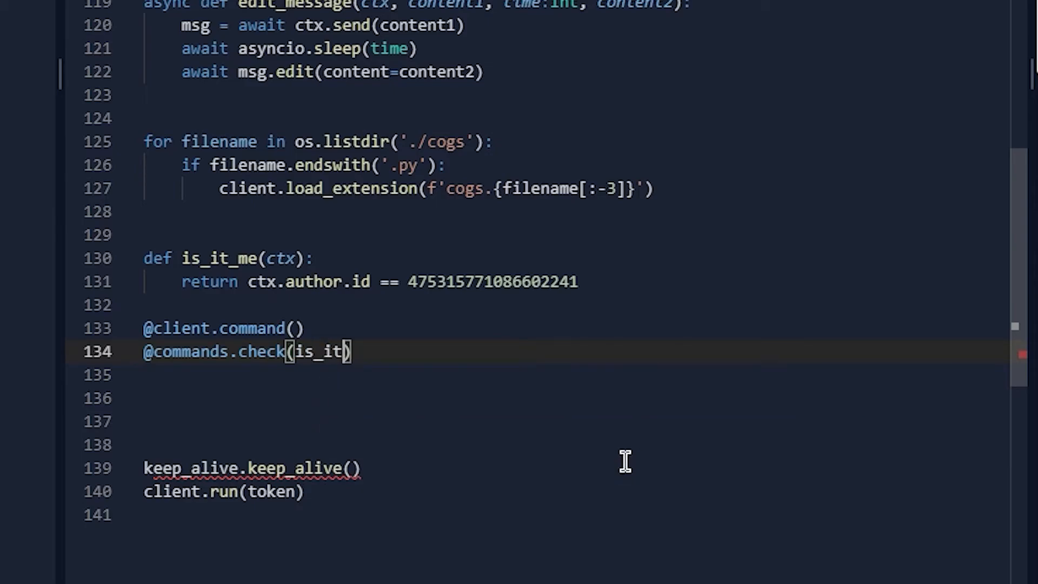
type("_me)")
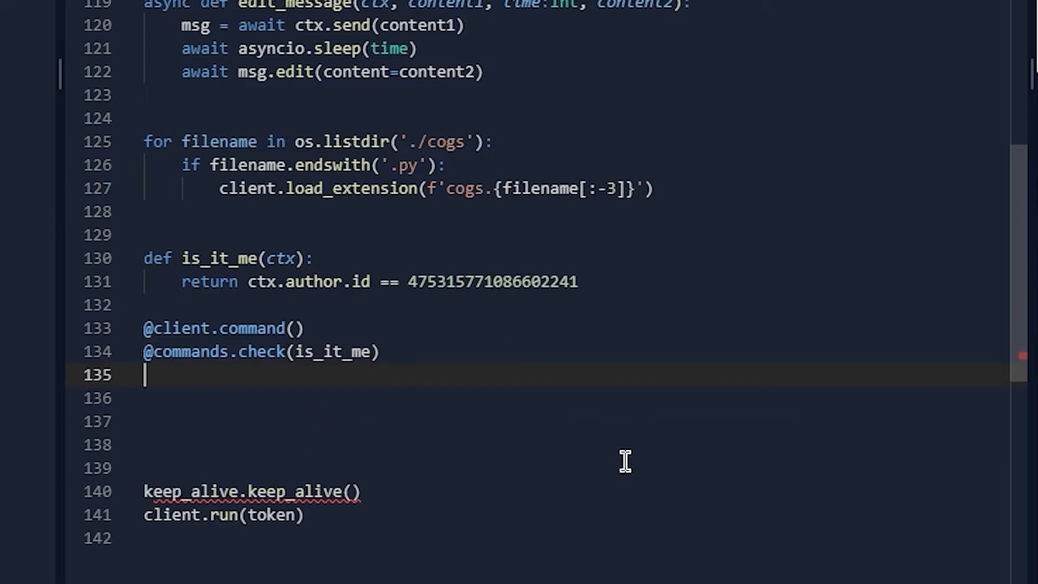
- Define async def reload(ctx, extension) under the owner-only decorators
type("async defr")
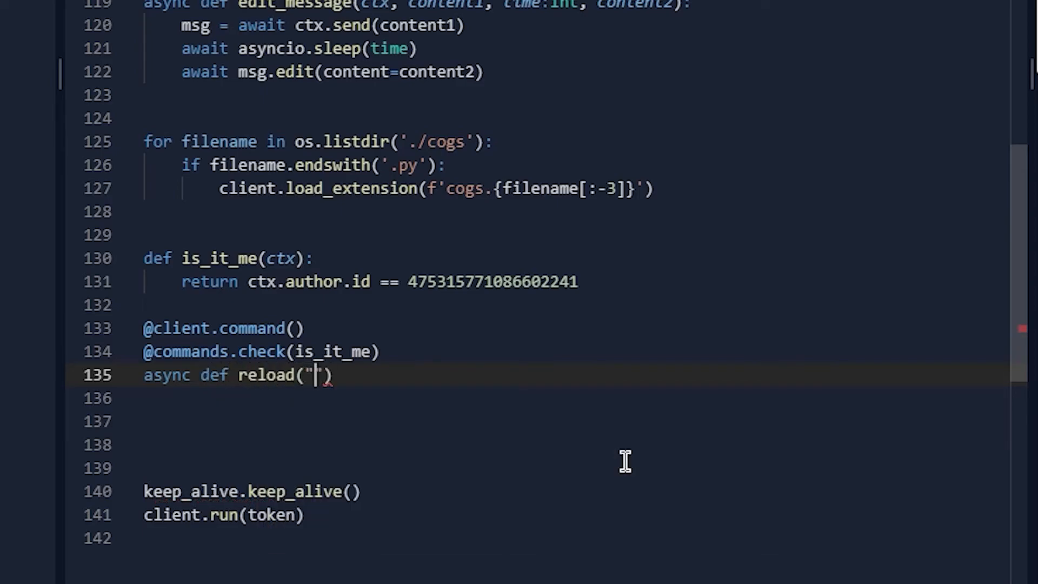
key("Backspace")
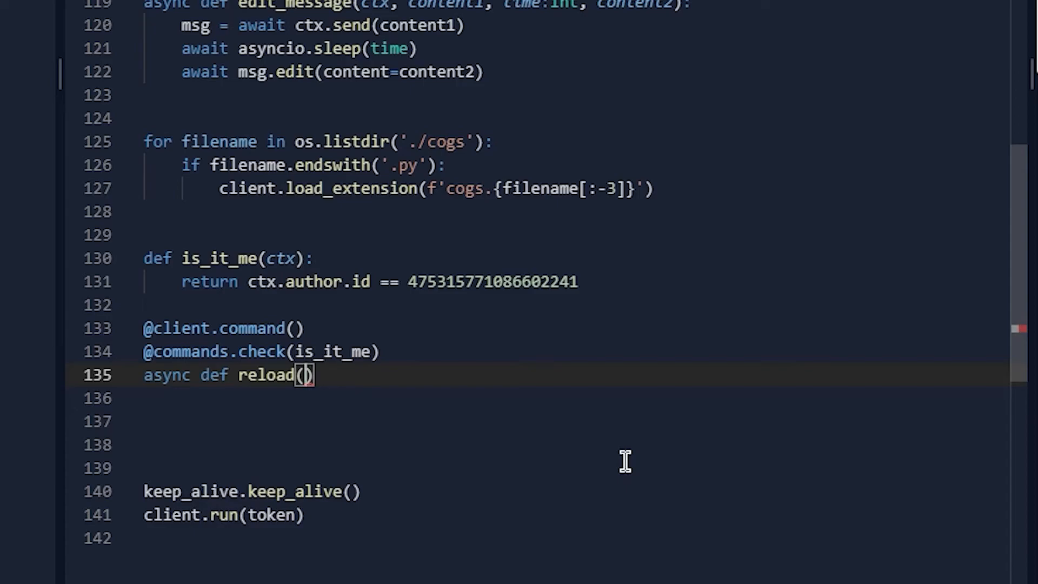
type("ctx, e")
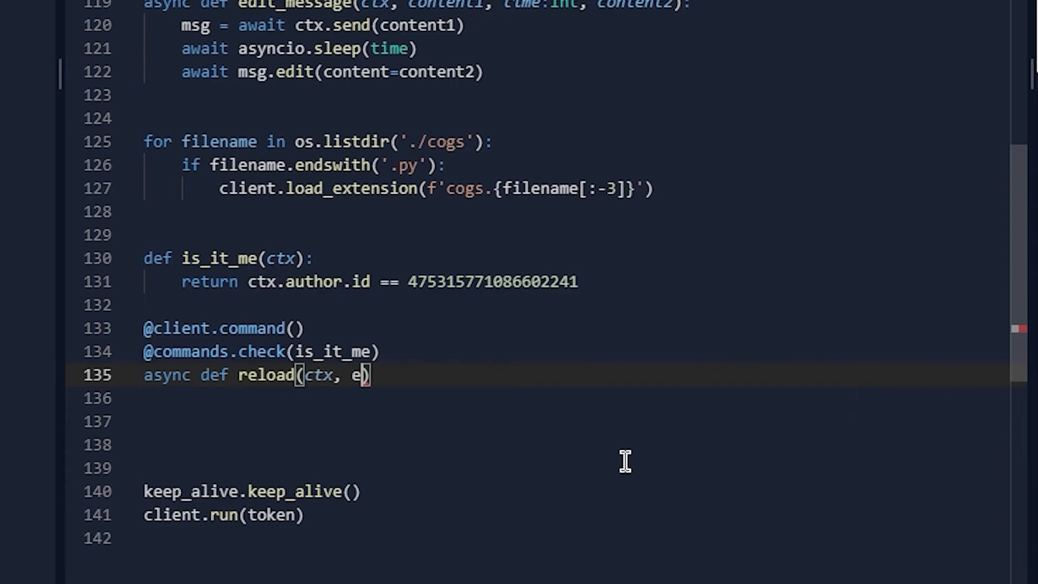
type("xten")
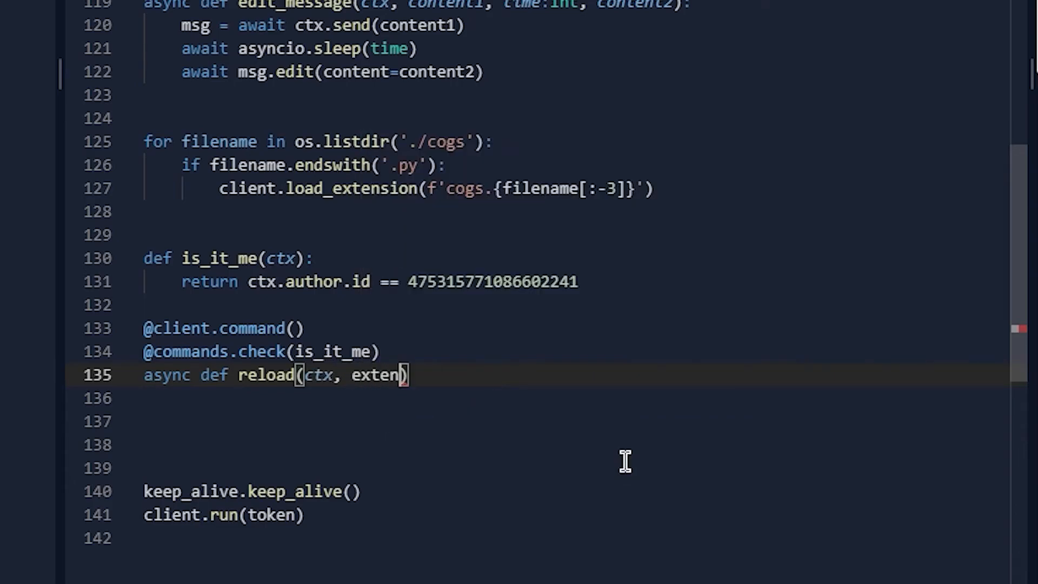
type("sion")
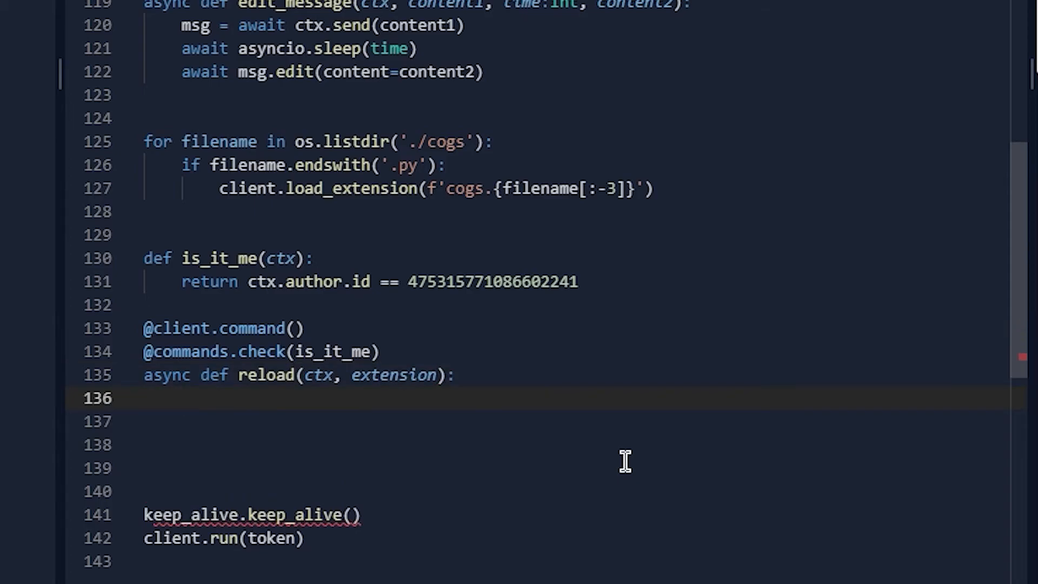
- Unload and load f'cogs.{extension}' via client and print an 'unloaded and loaded' message
type("bot.unl")
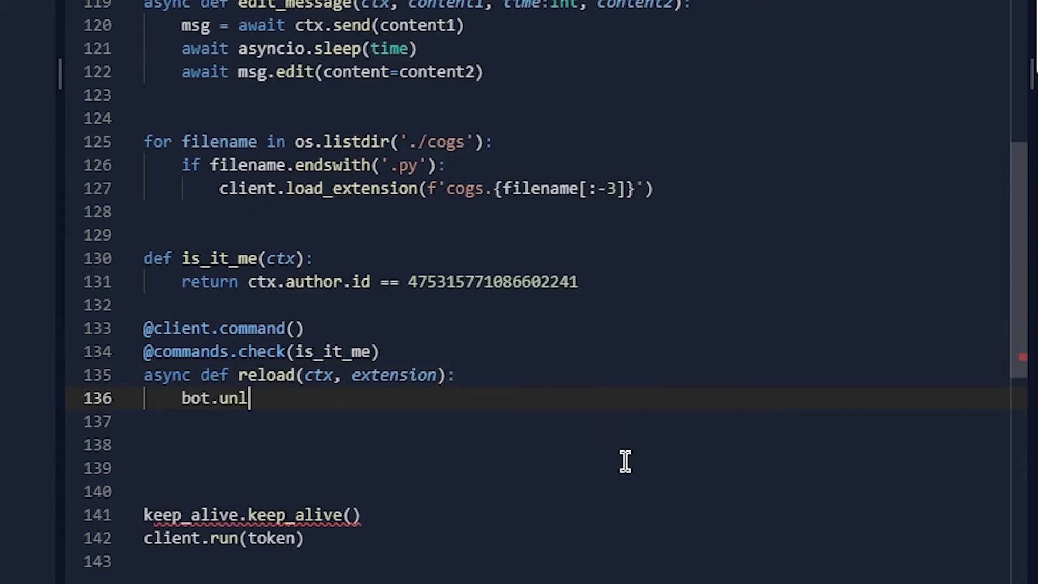
type("oad_exte")
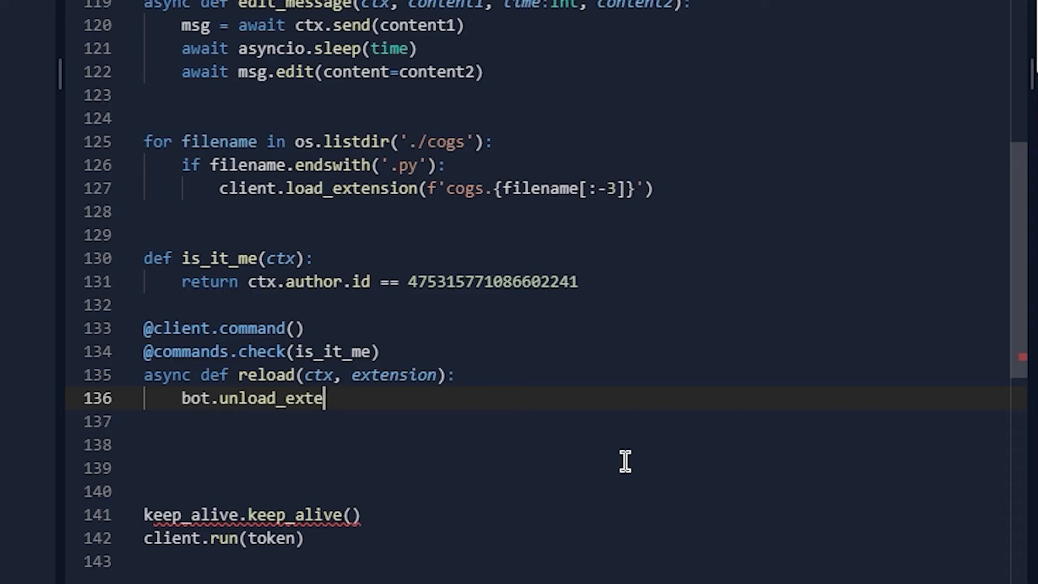
type("nsion(f'cogs.{extension}')")
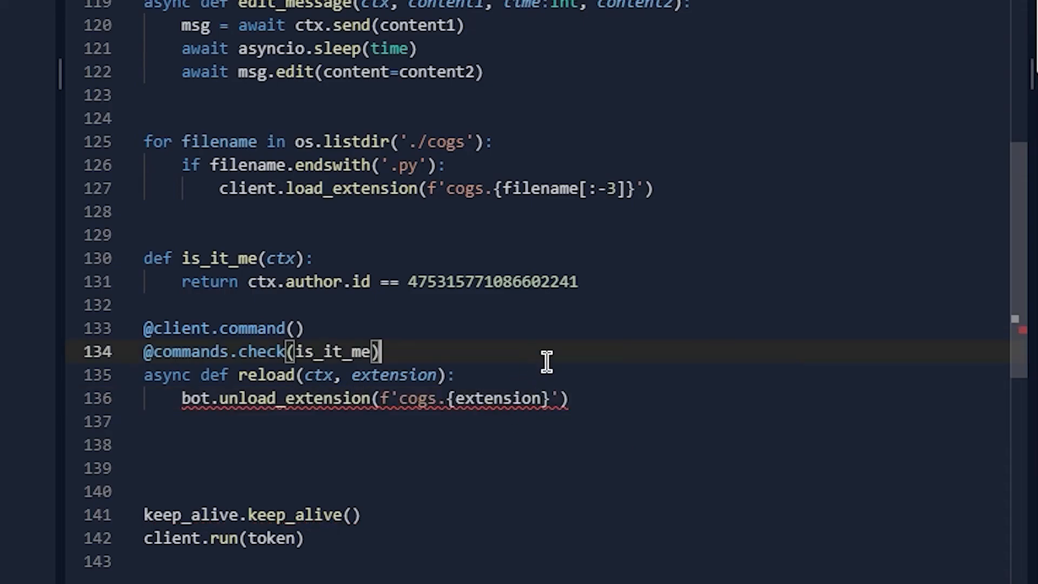
double_click(193, 397)
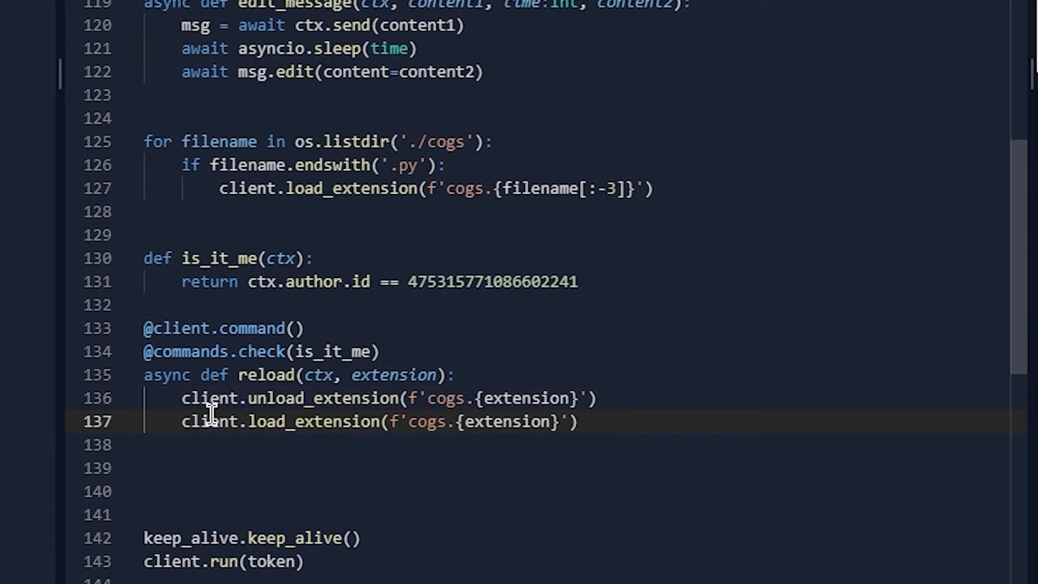
type("aw")
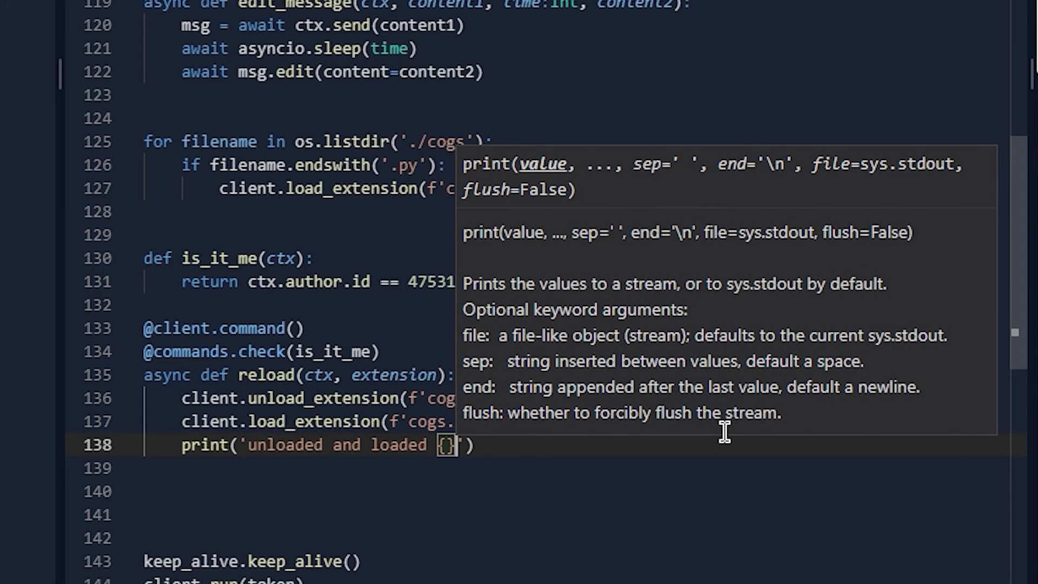
type("f")
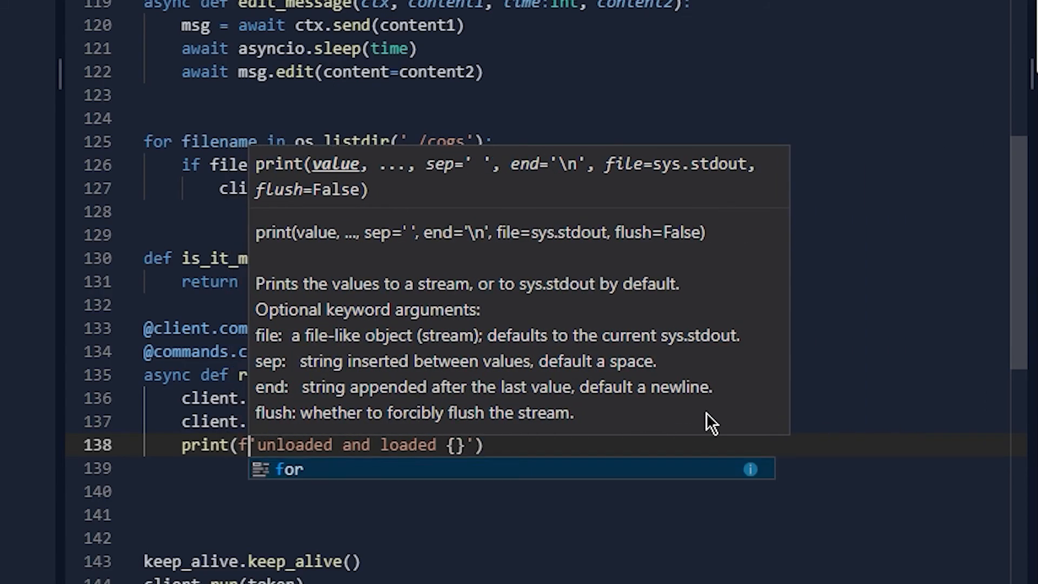
type("extension")
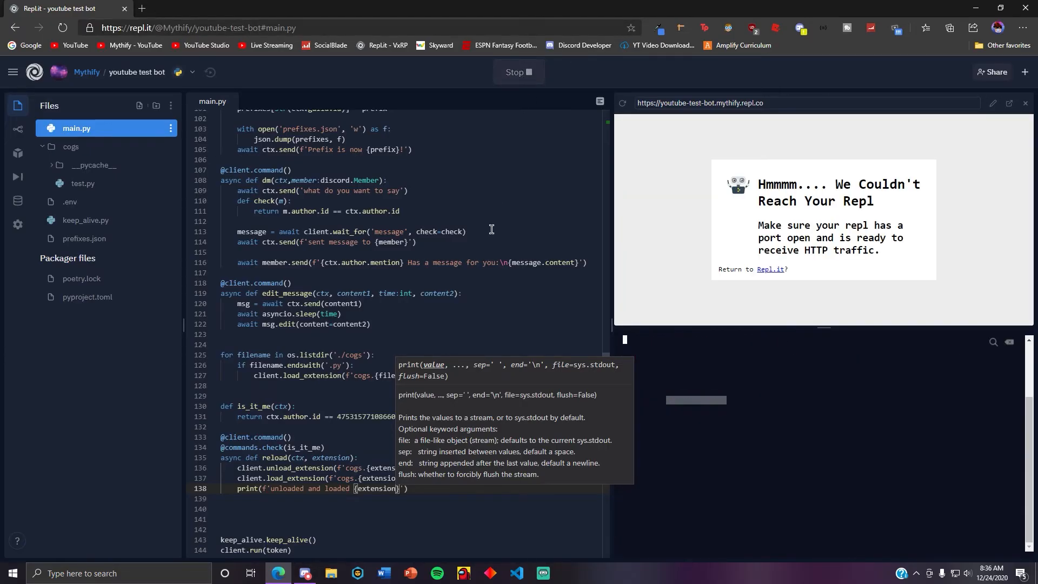
- Send '.reload test' in the Discord #general channel to trigger the test cog reload
left_click(304, 573)
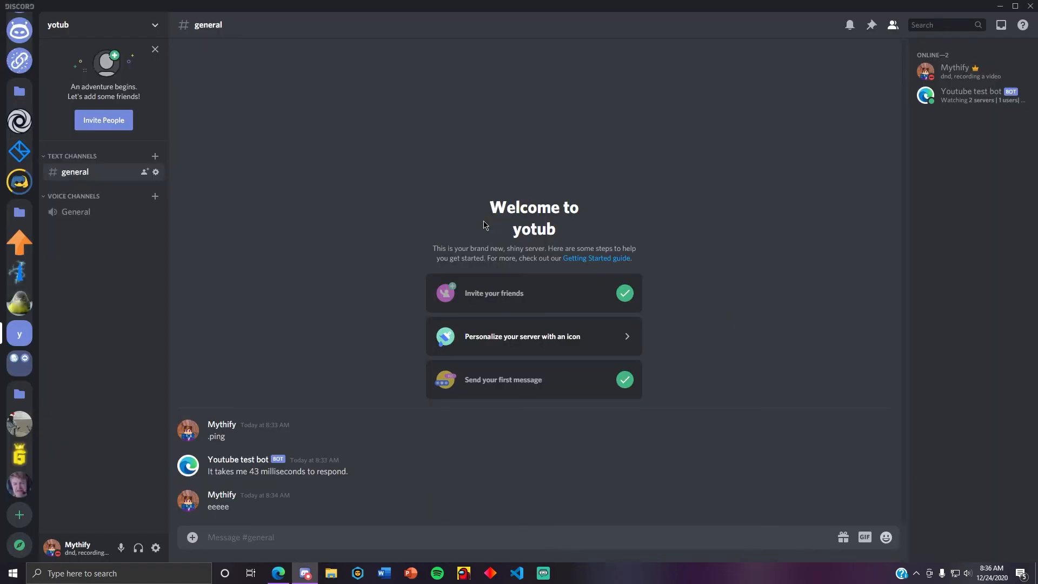
type(".r")
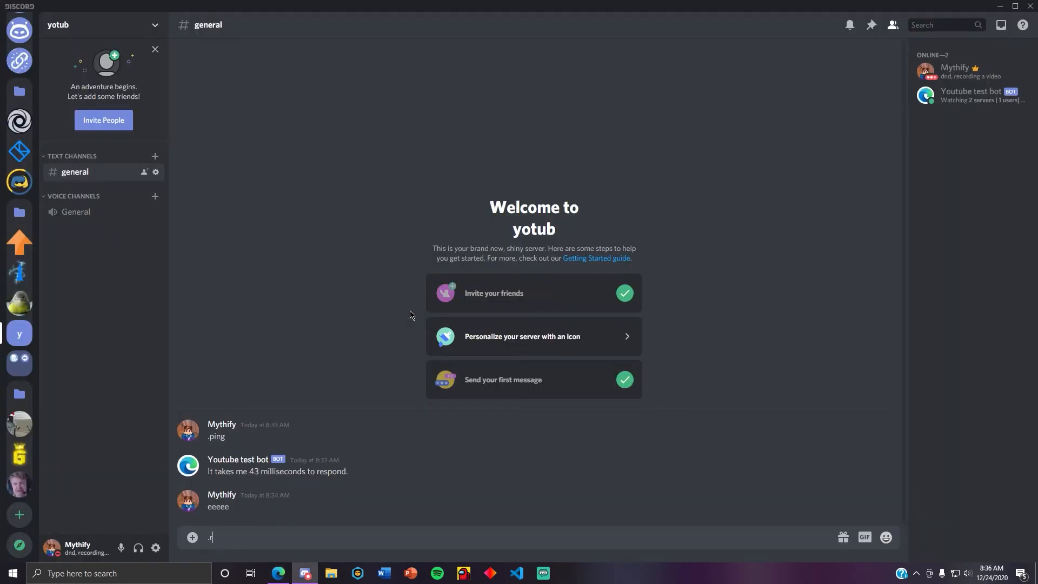
type("e")
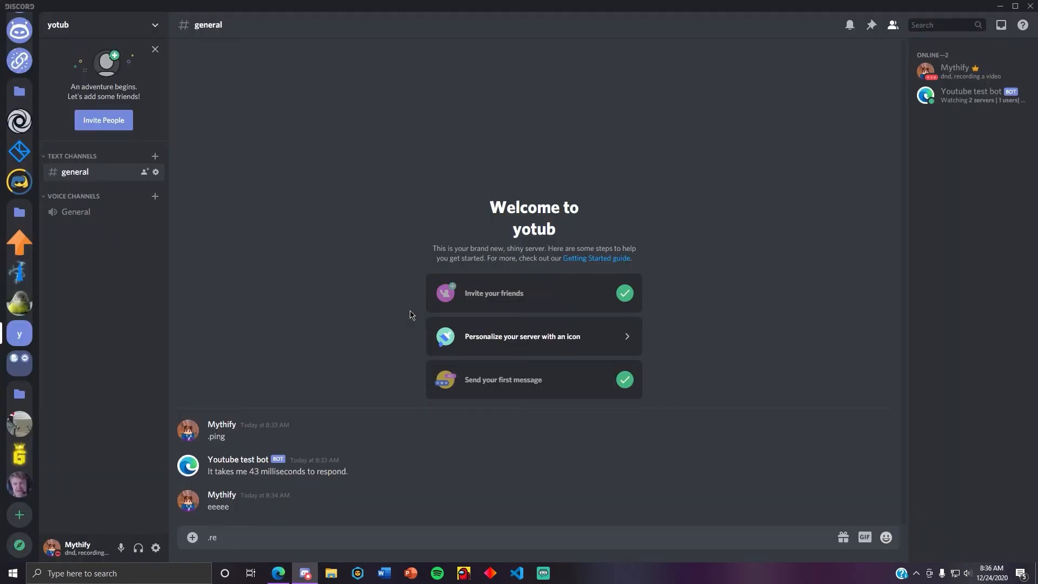
left_click(278, 576)
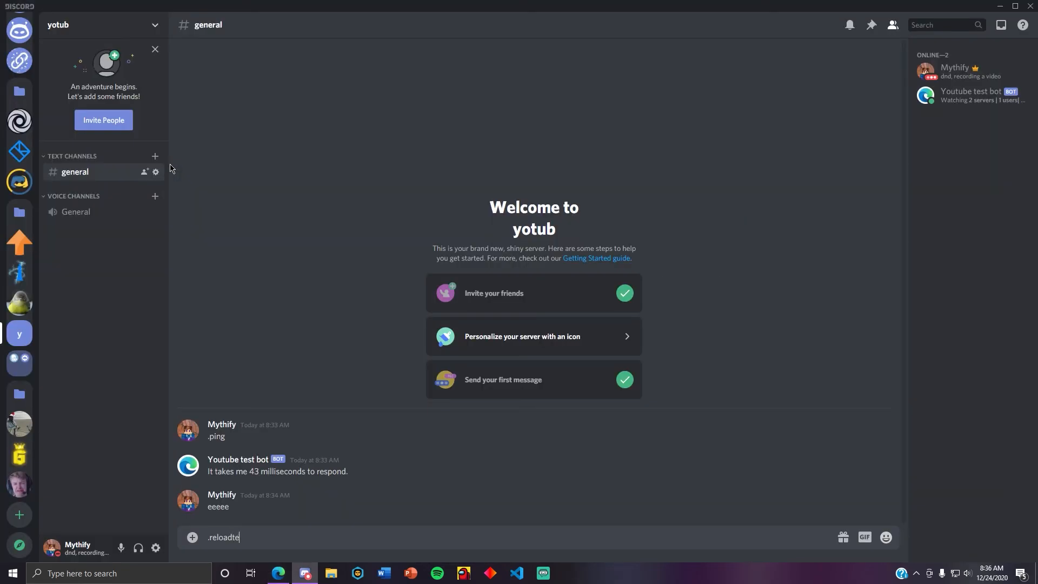
left_click(277, 573)
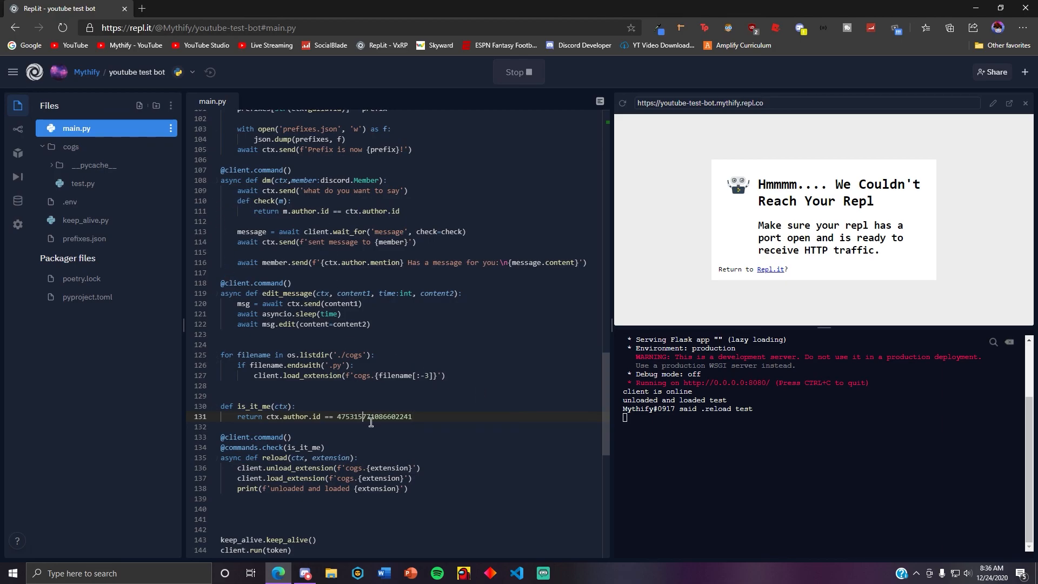
mouse_move(363, 424)
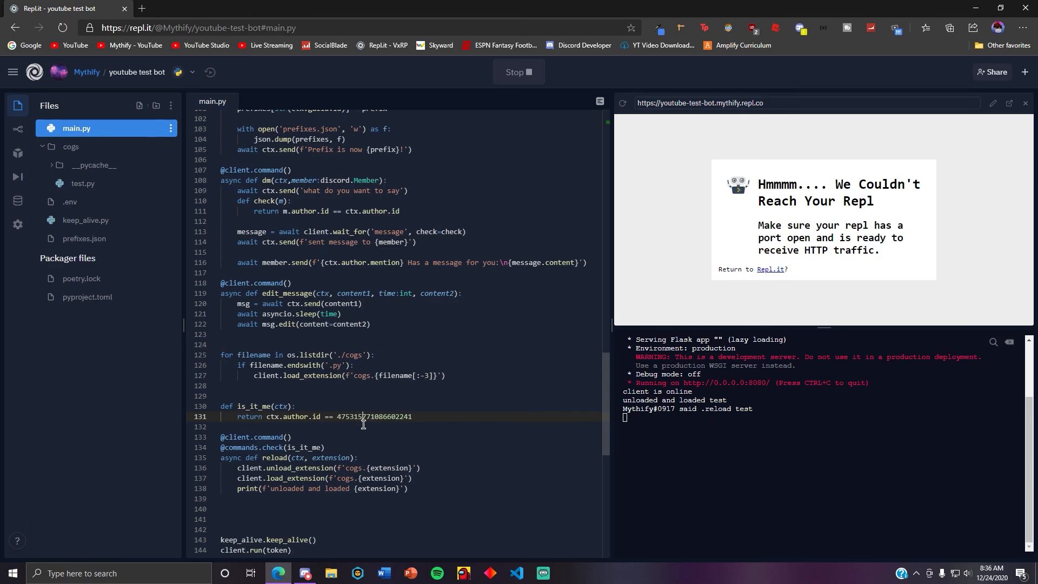